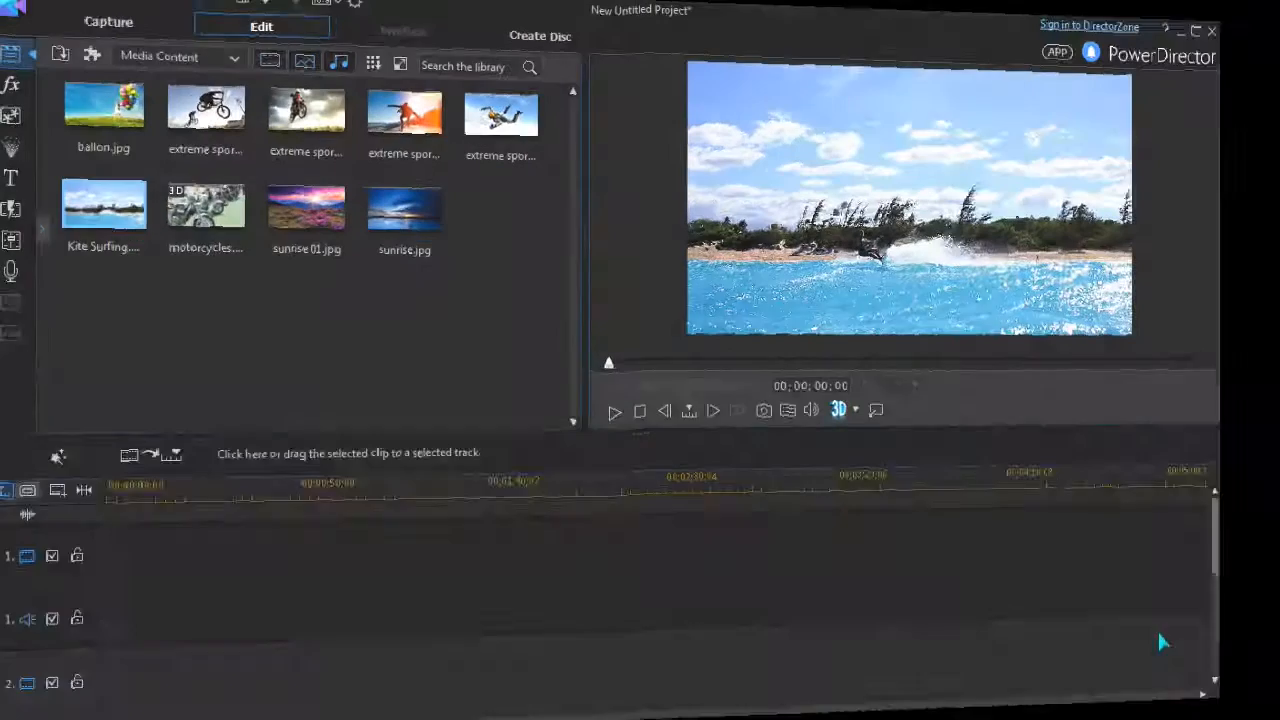
# - Launch Screen Recorder from the Plugins list in the Capture workspace
pyautogui.click(108, 20)
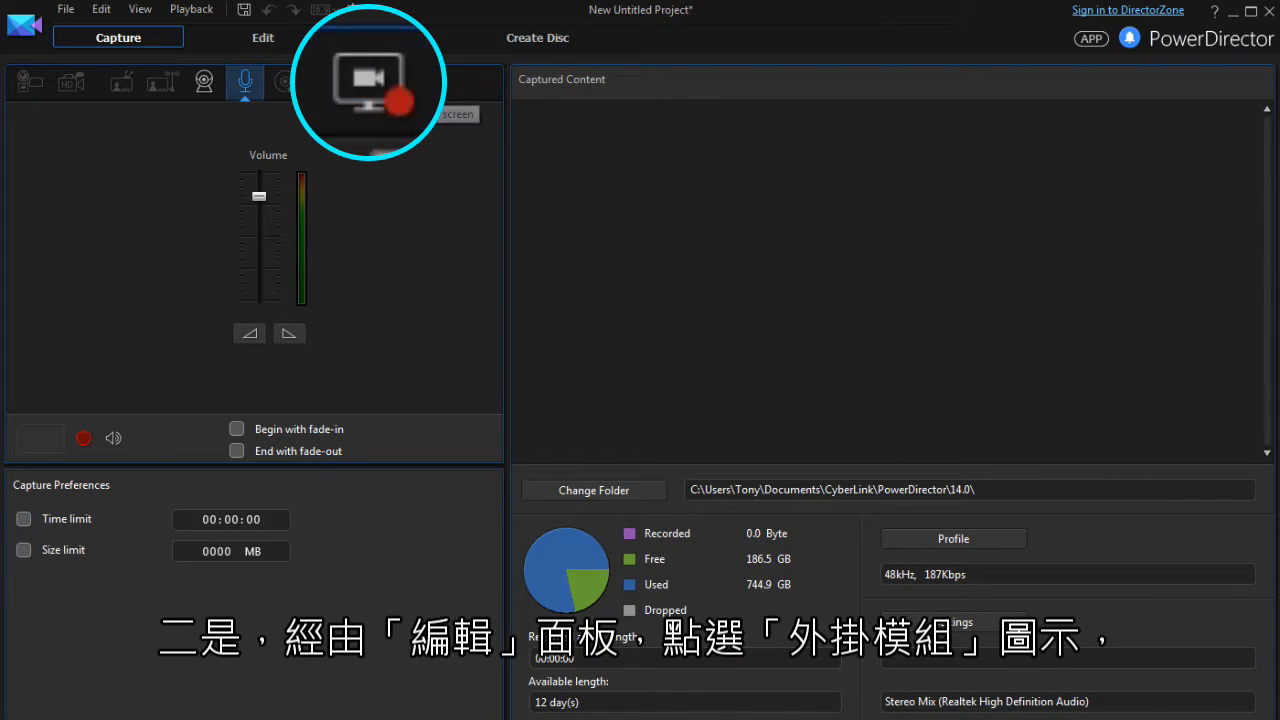
pyautogui.click(262, 36)
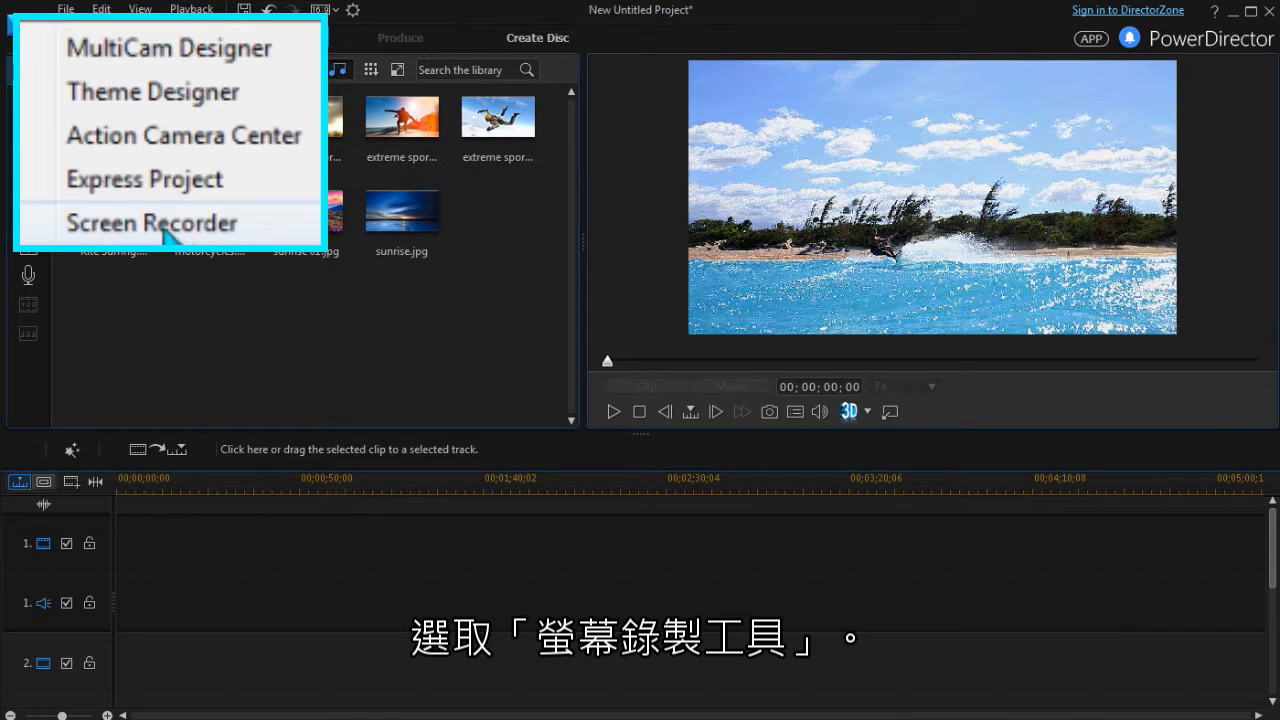
pyautogui.click(152, 222)
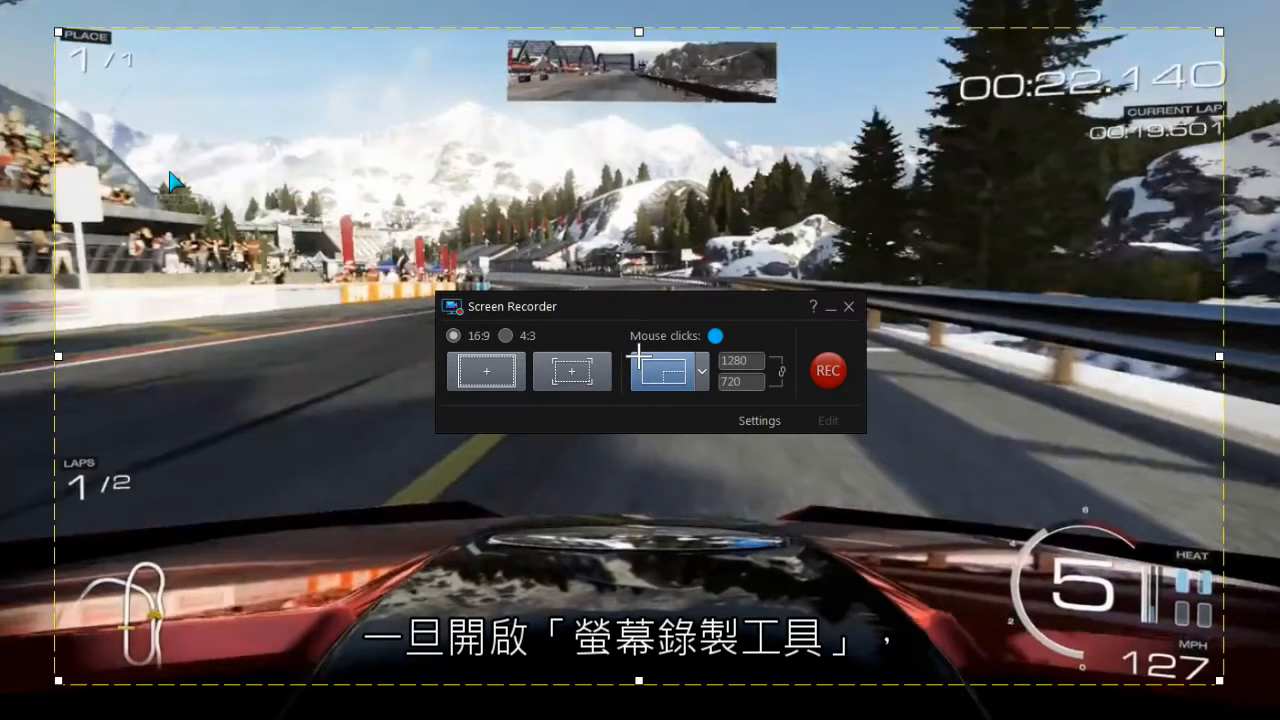
# - Enable Import into PowerDirector in the recorder settings and start recording the game
pyautogui.click(760, 420)
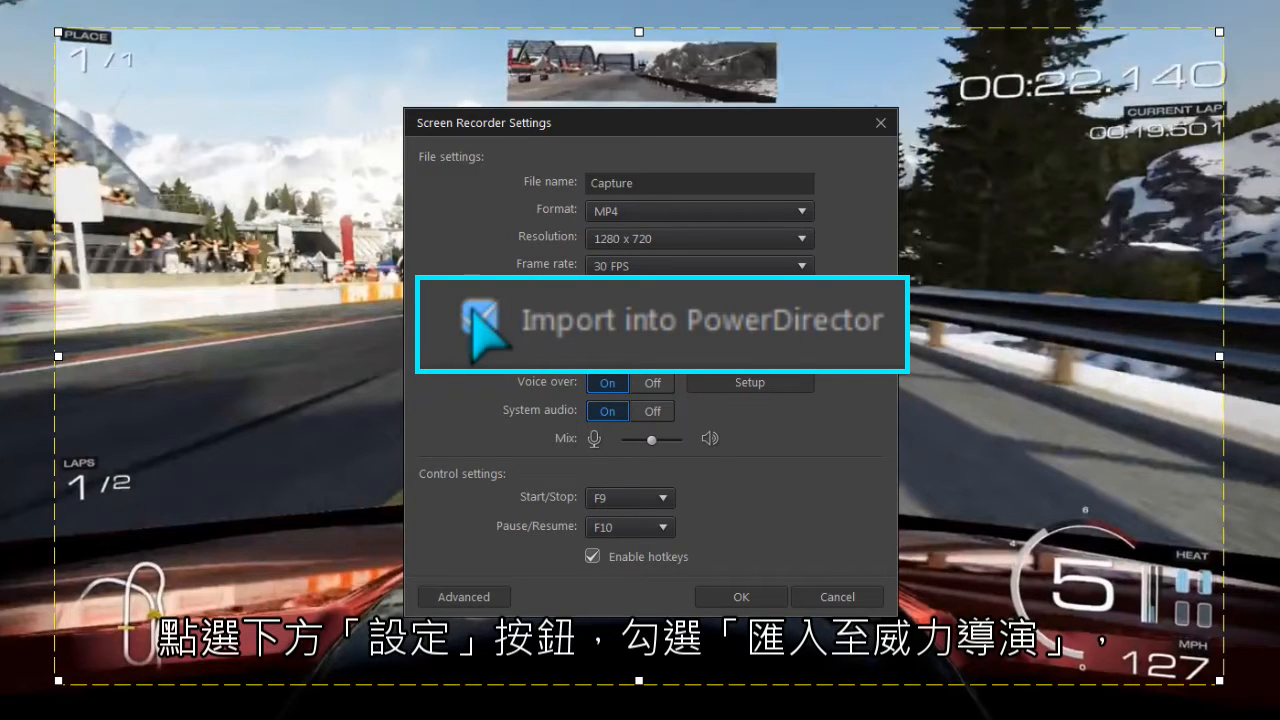
pyautogui.click(592, 322)
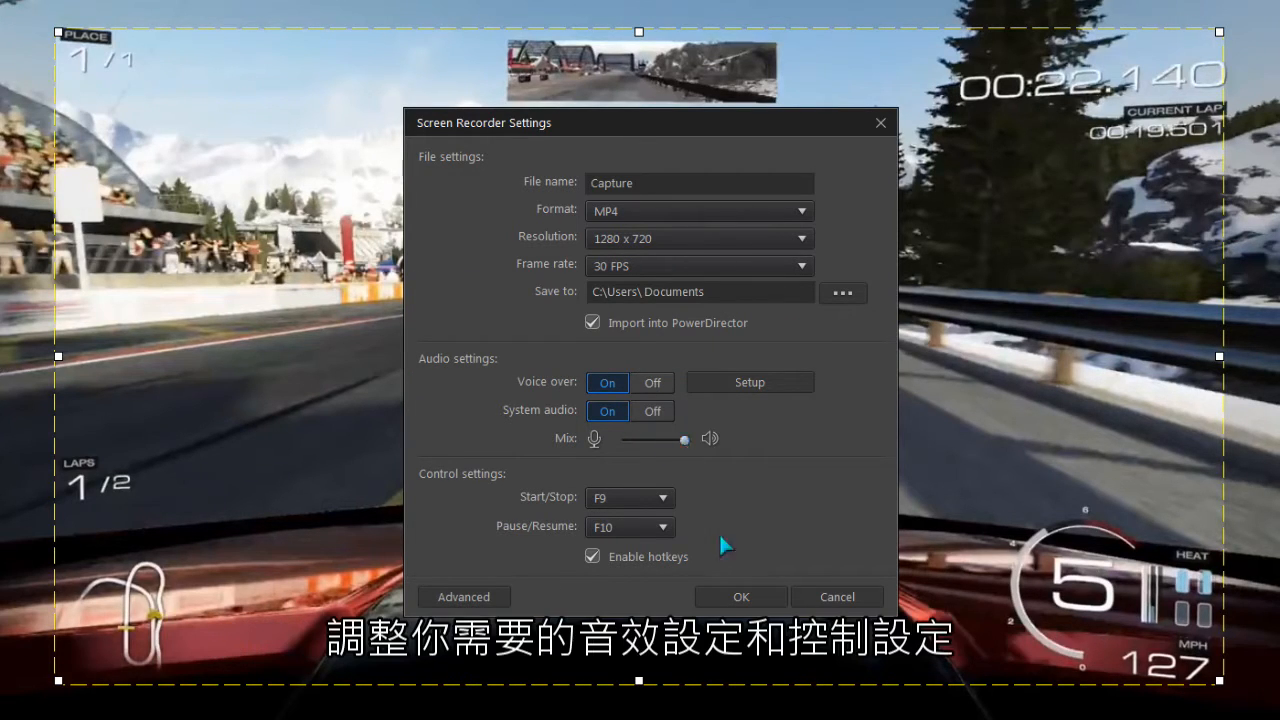
pyautogui.click(740, 596)
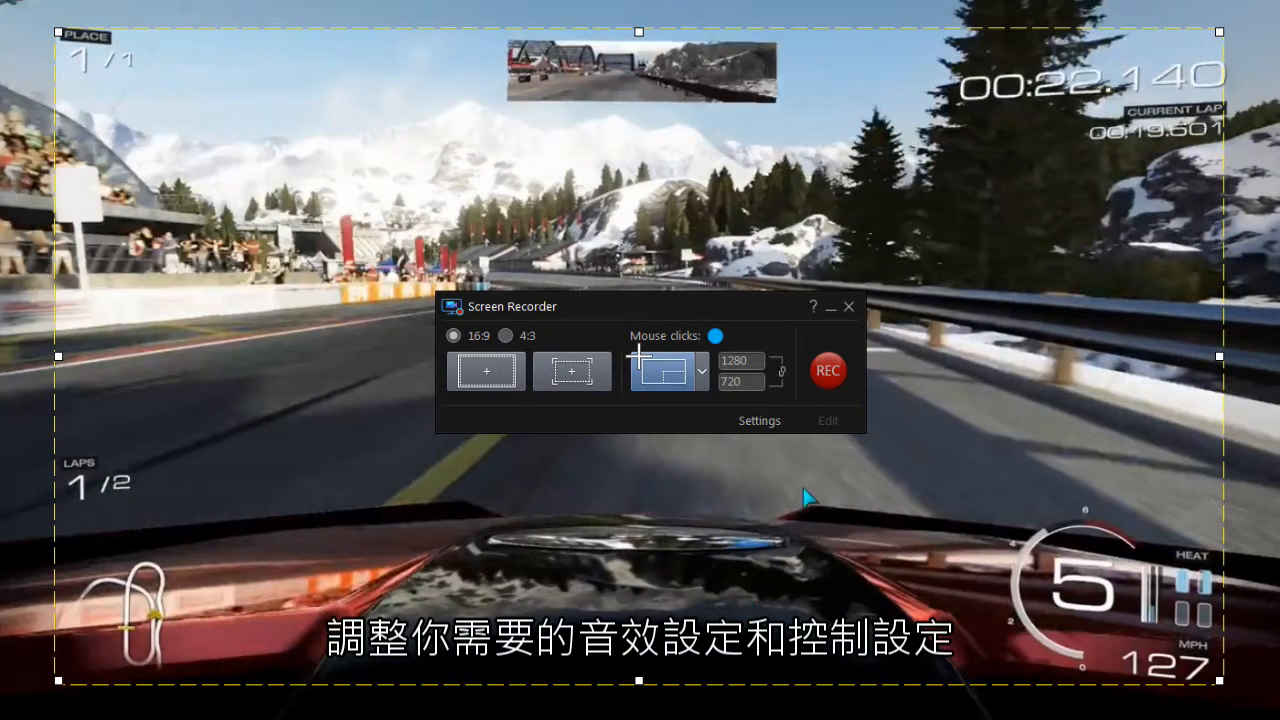
pyautogui.click(828, 370)
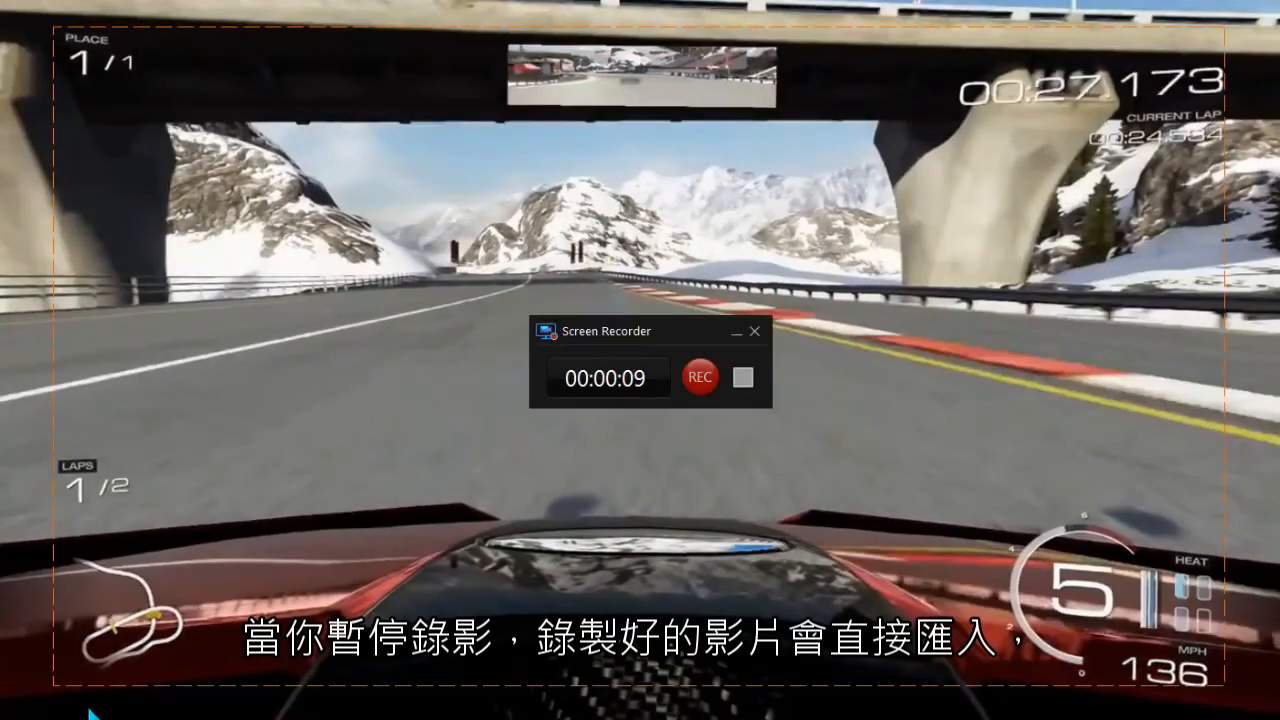
# - Stop recording, place the Capture clip at 00:00 on track 1 and preview it
pyautogui.click(742, 376)
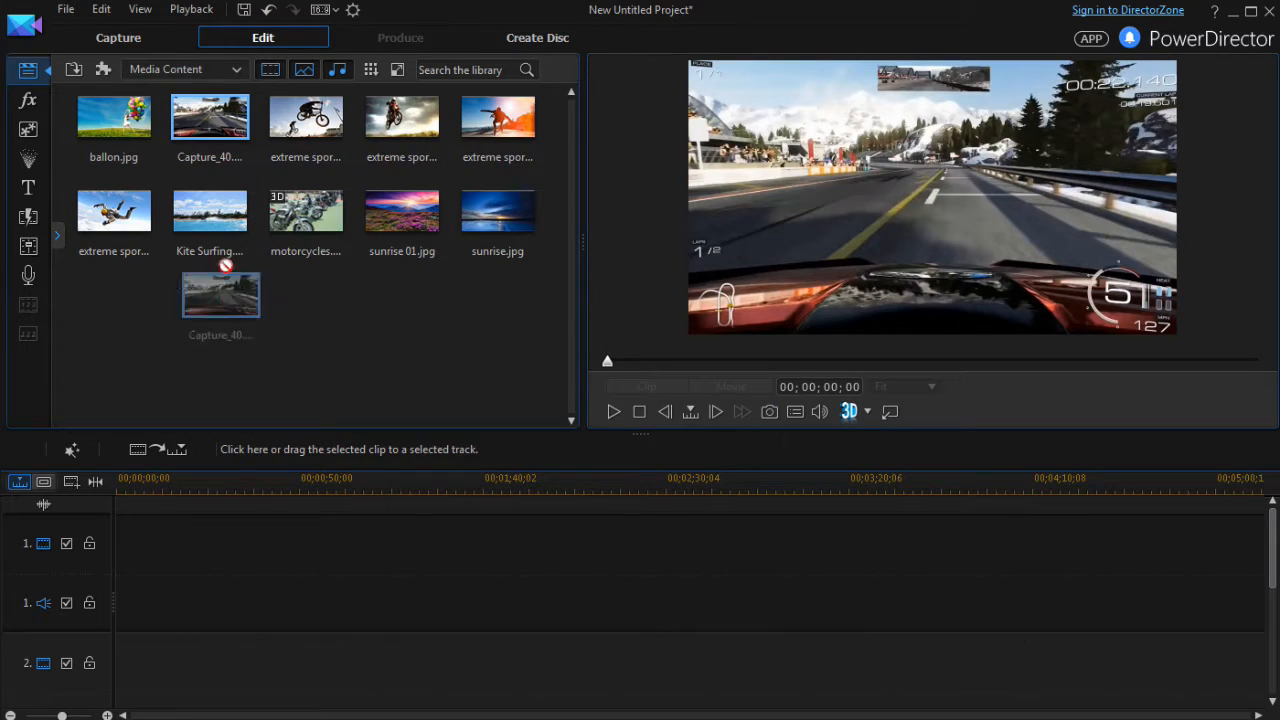
pyautogui.moveTo(220, 292); pyautogui.dragTo(132, 544)
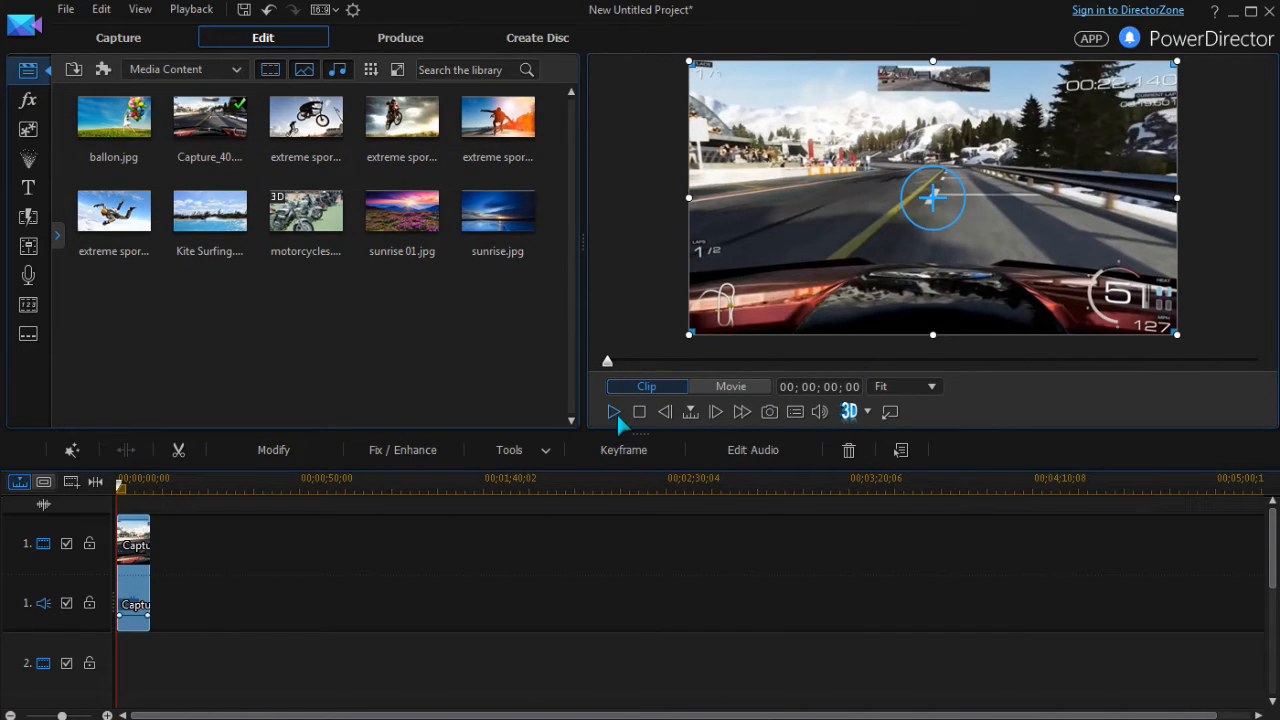
pyautogui.click(612, 412)
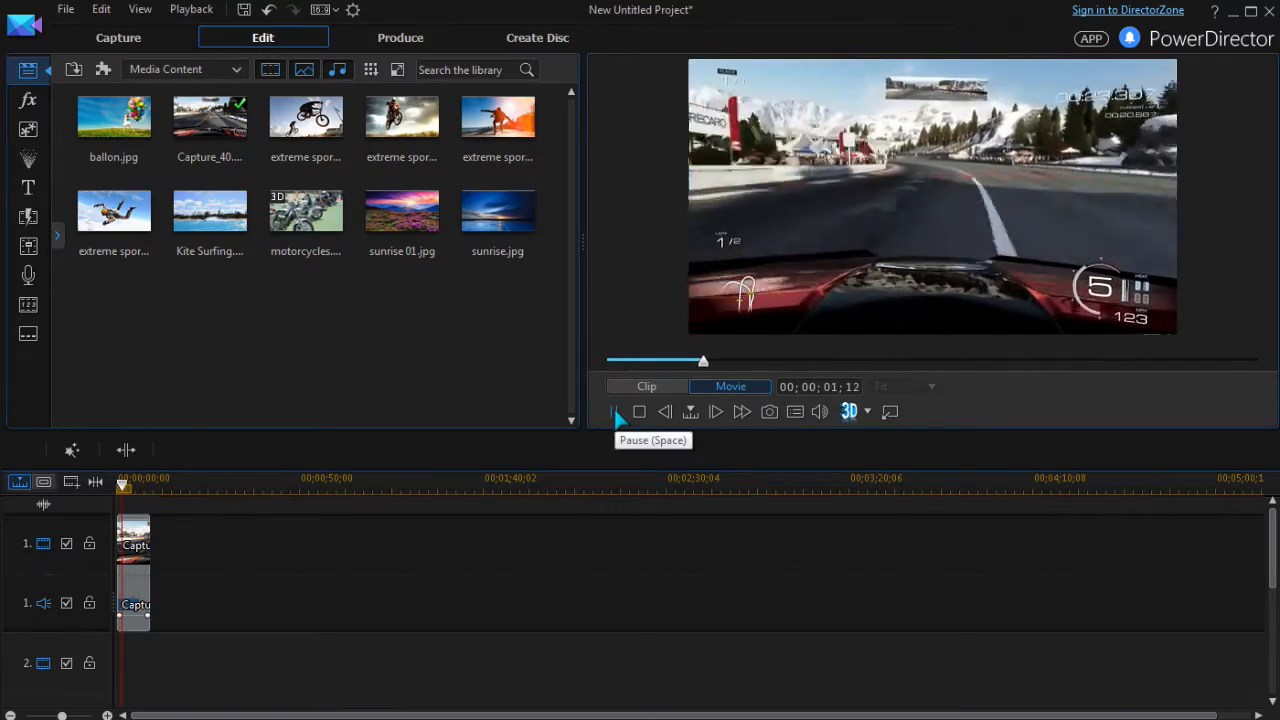
pyautogui.click(616, 412)
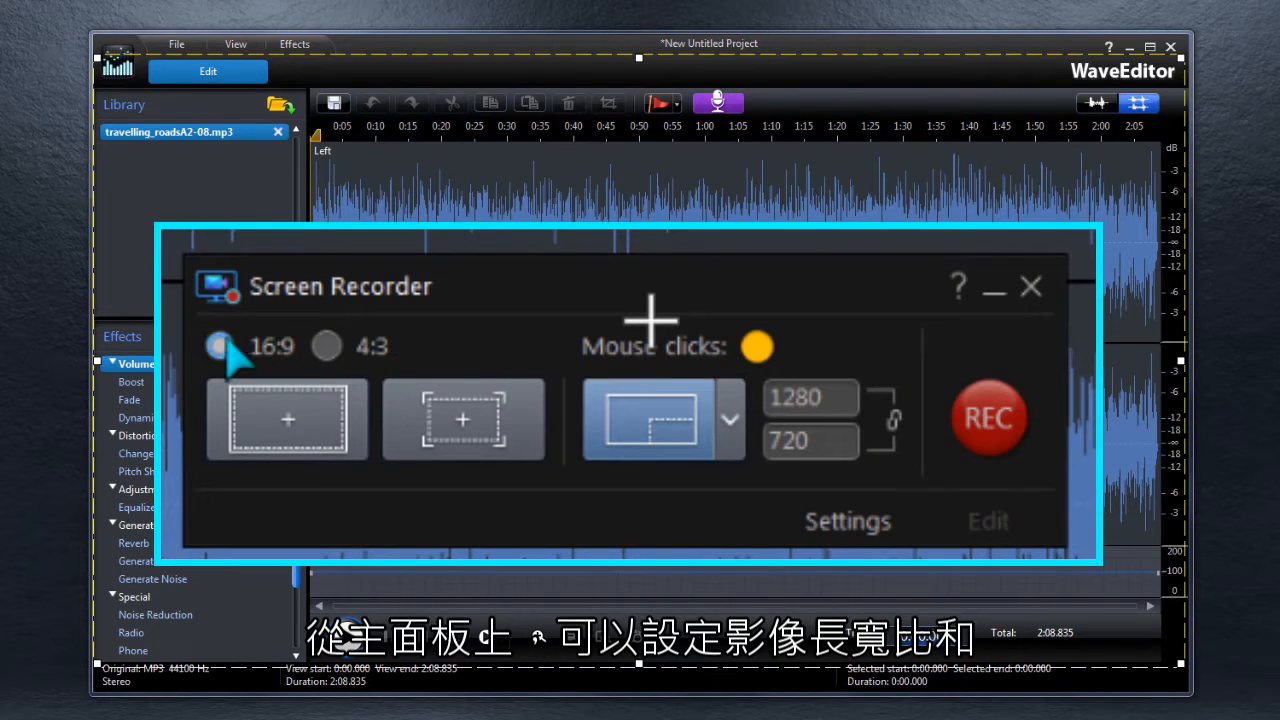
pyautogui.click(328, 346)
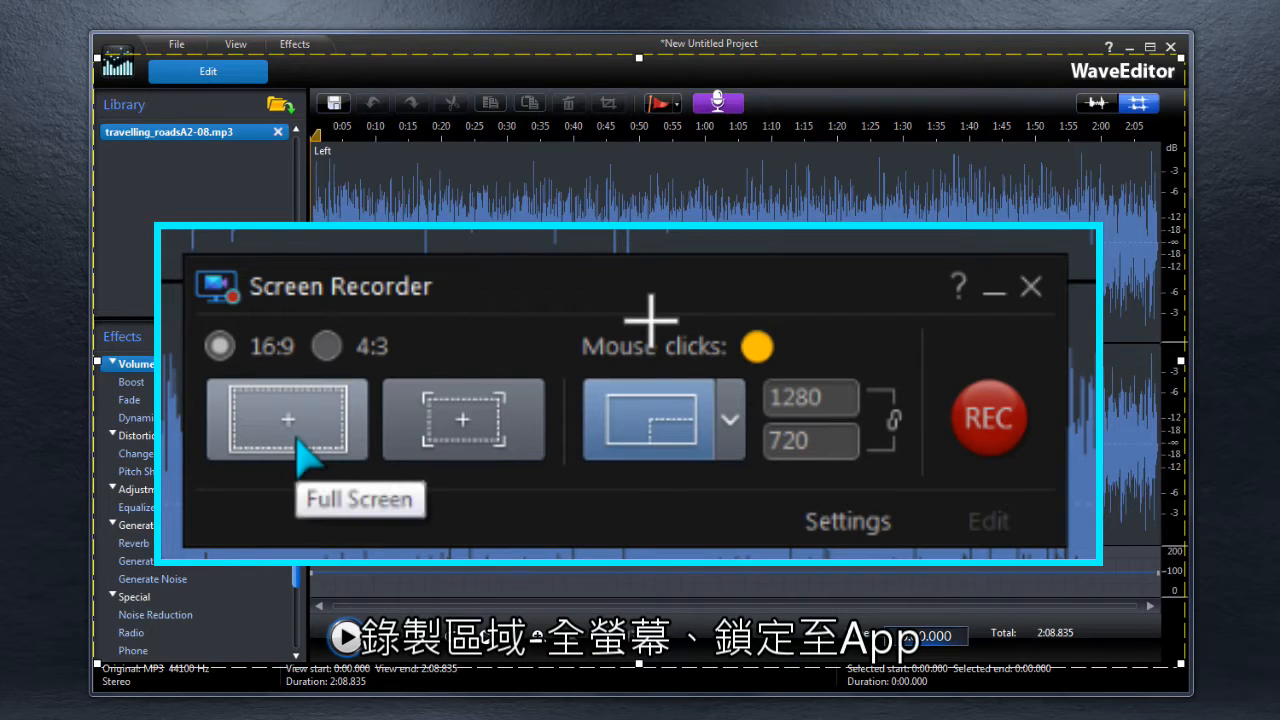
pyautogui.moveTo(490, 450)
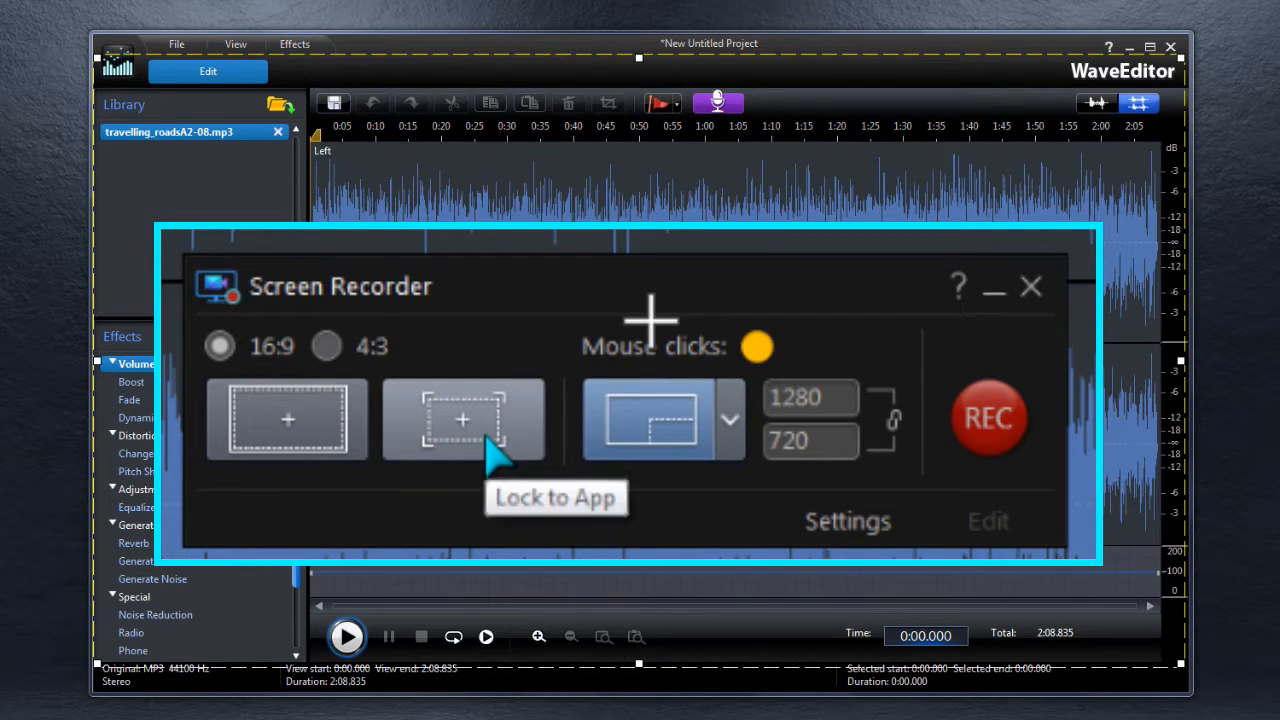
pyautogui.moveTo(670, 450)
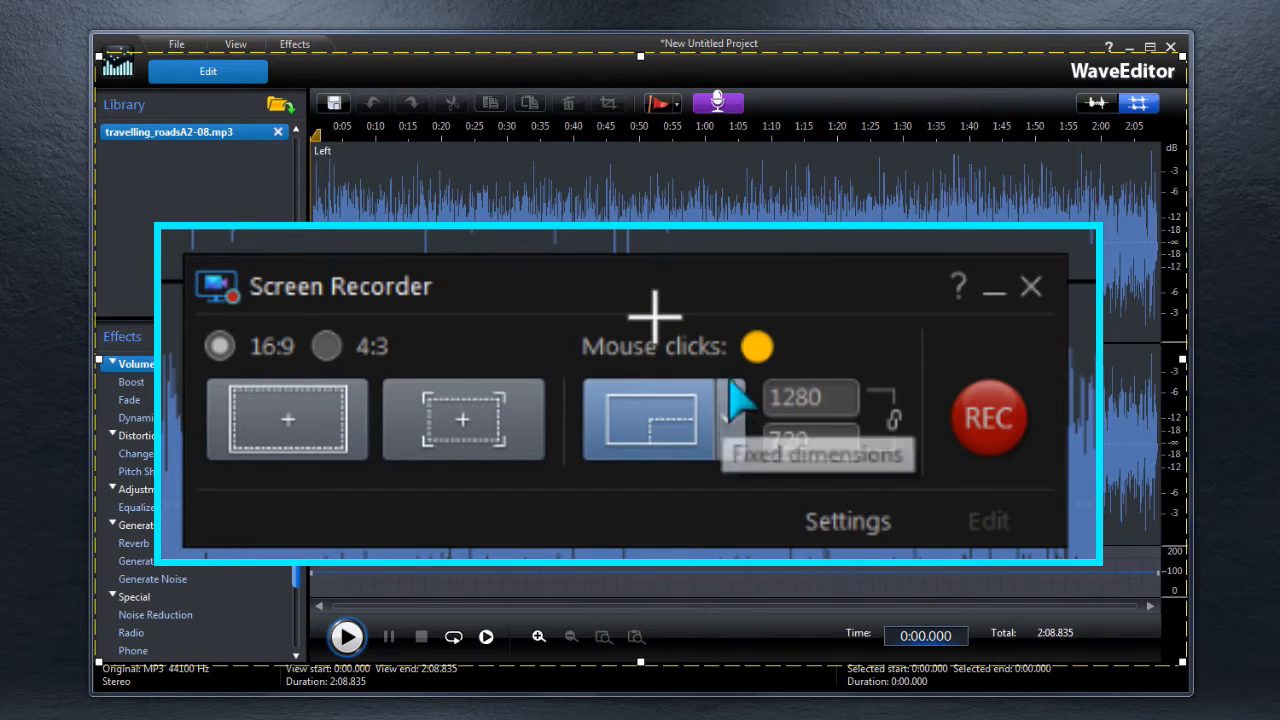
pyautogui.click(756, 344)
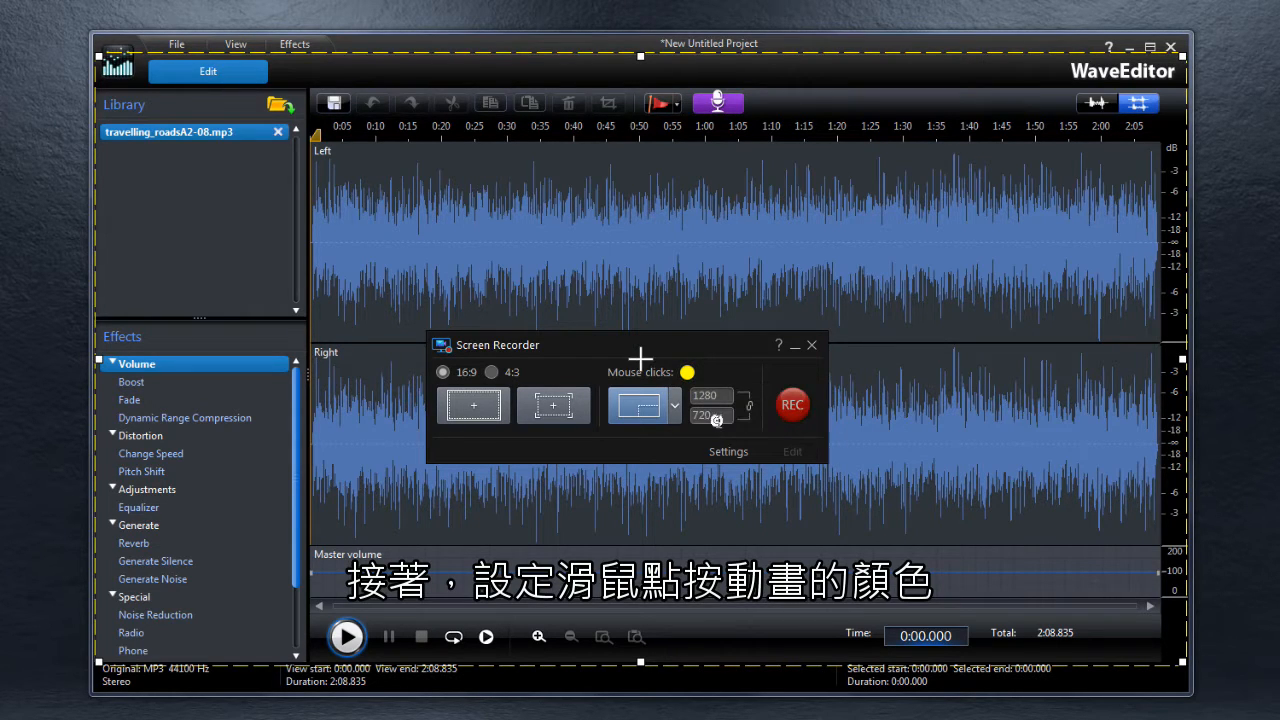
pyautogui.click(728, 452)
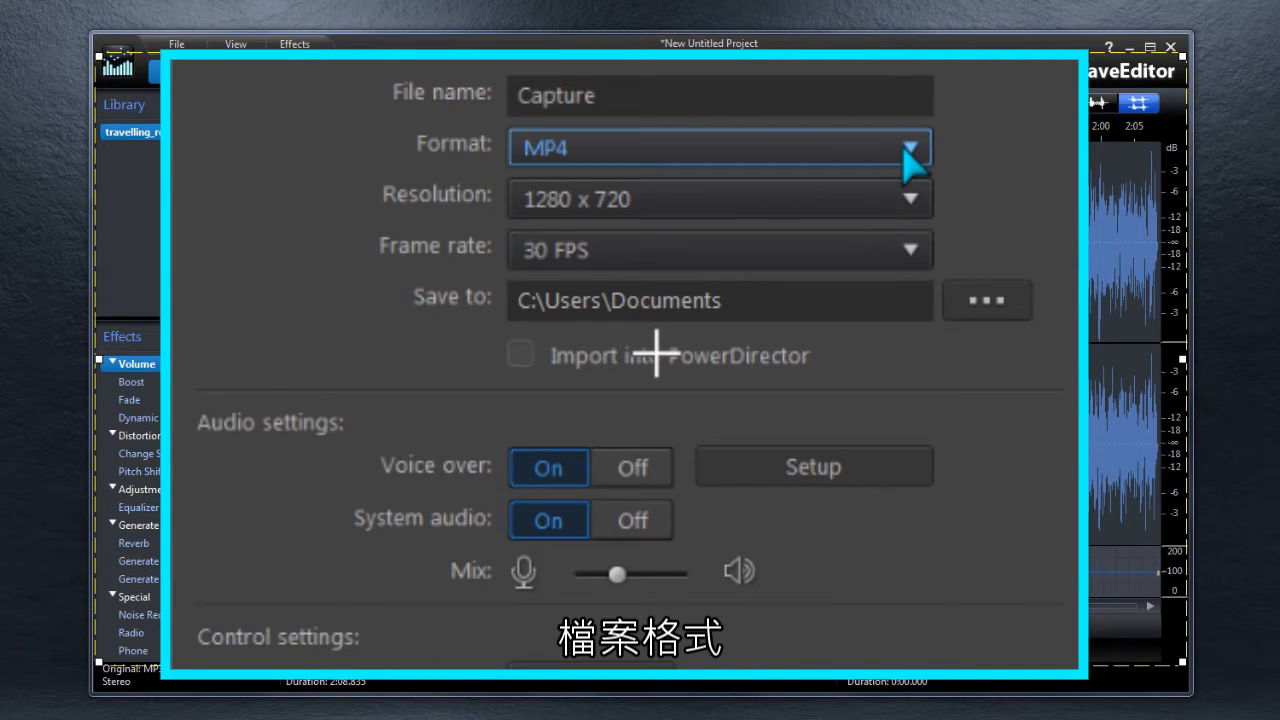
# - Keep MP4 output, pick the microphone input device and adjust its input volume
pyautogui.click(908, 148)
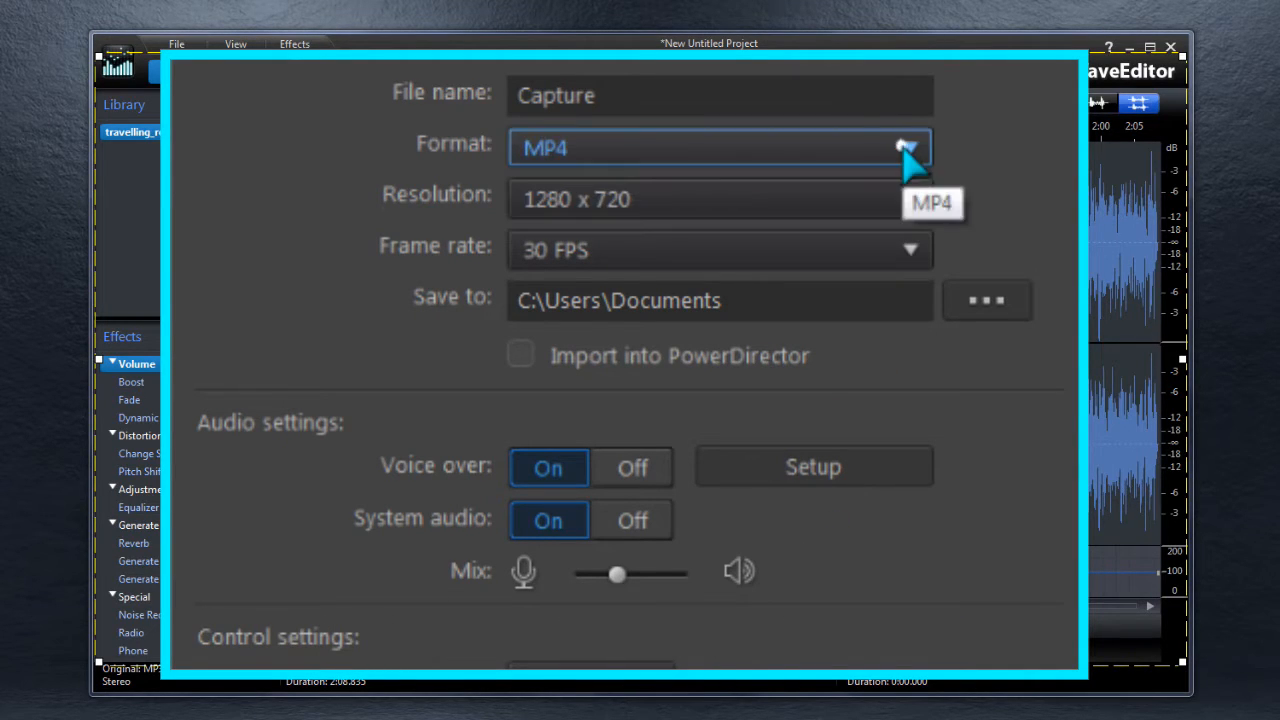
pyautogui.click(908, 198)
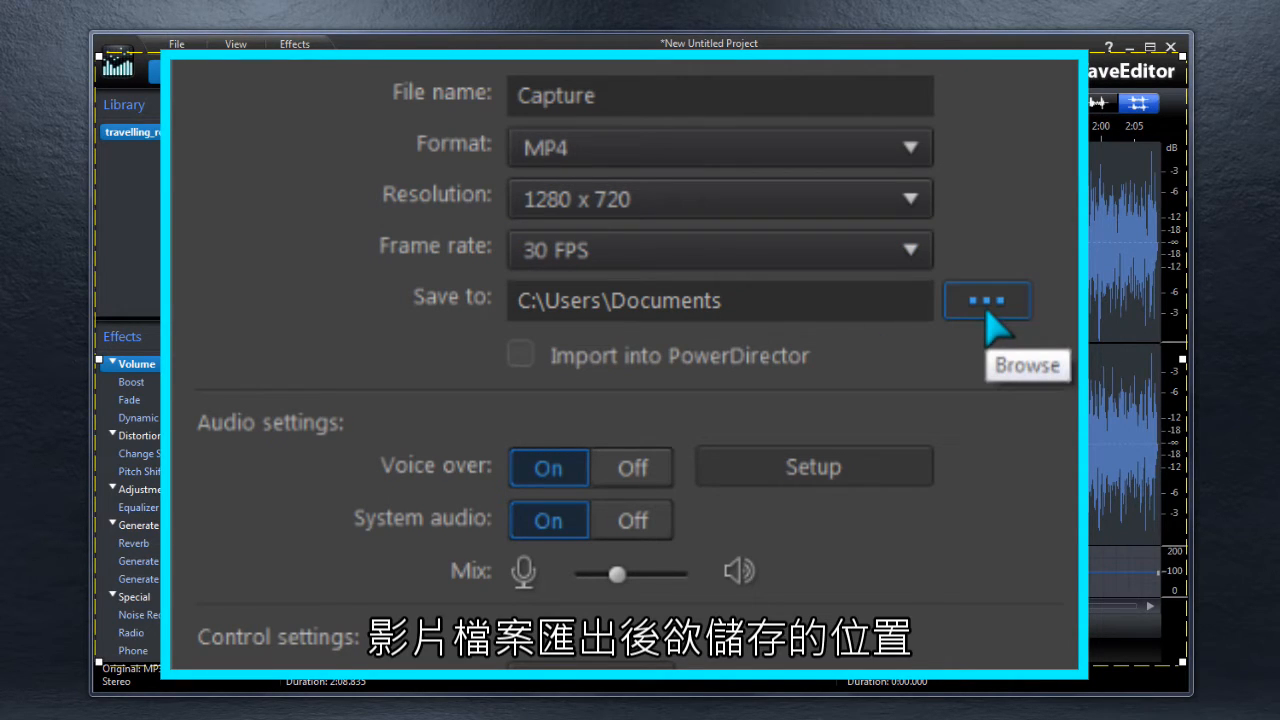
pyautogui.moveTo(624, 486)
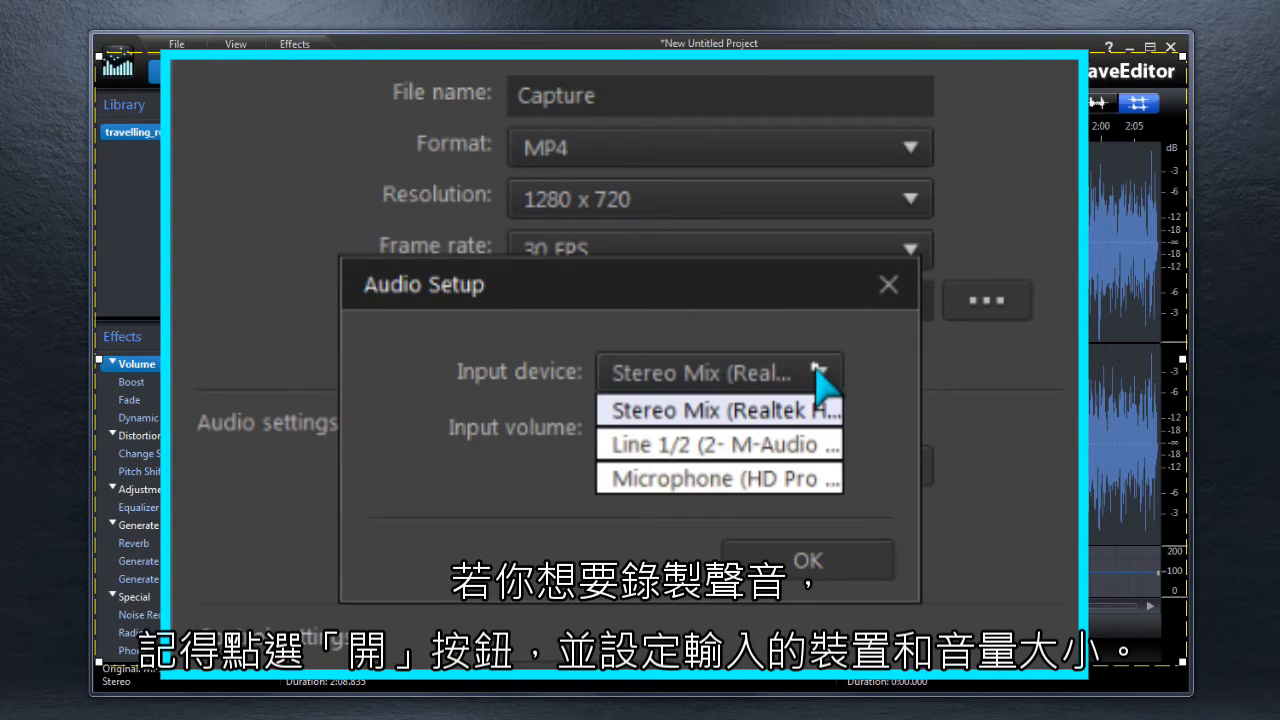
pyautogui.click(720, 444)
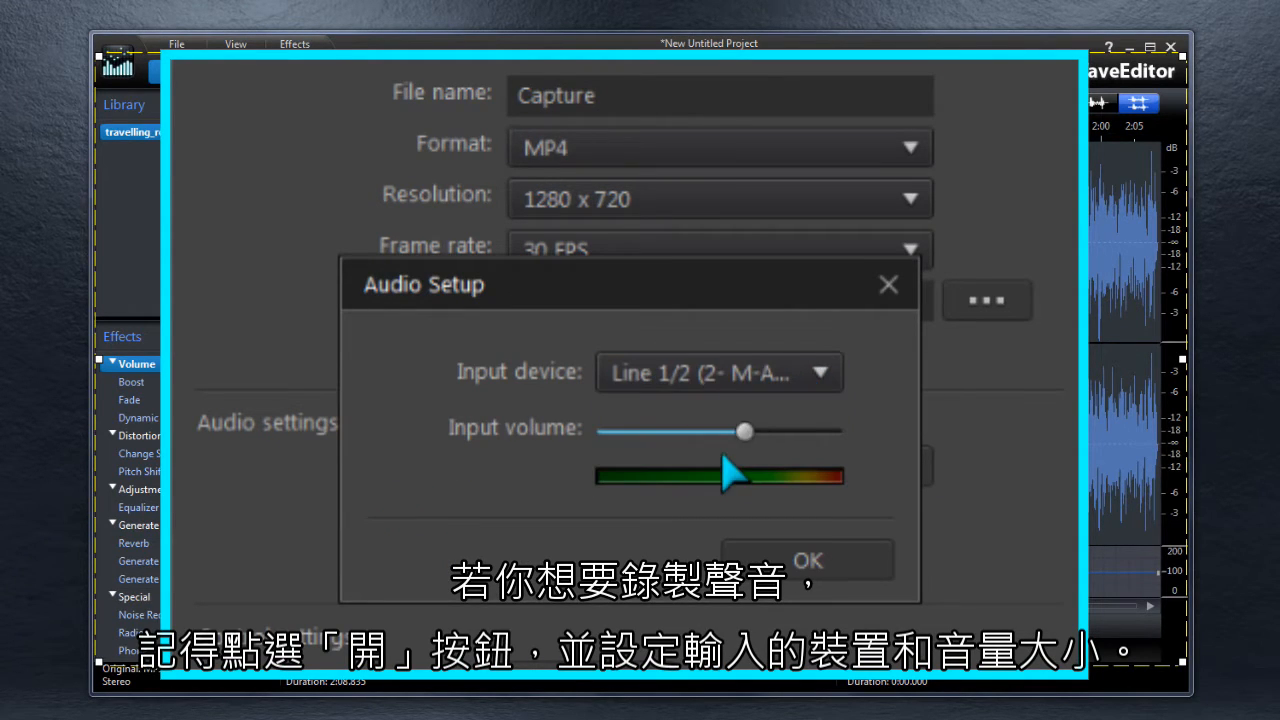
pyautogui.moveTo(744, 432); pyautogui.dragTo(796, 432)
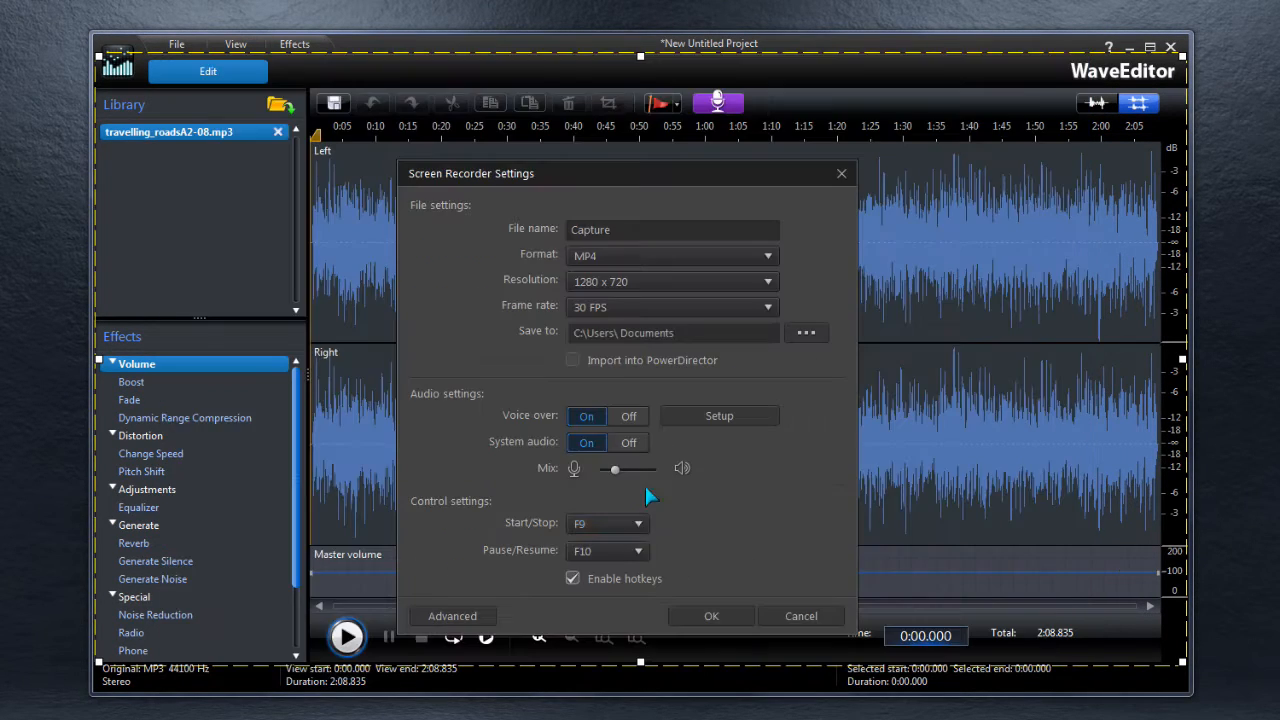
pyautogui.click(636, 524)
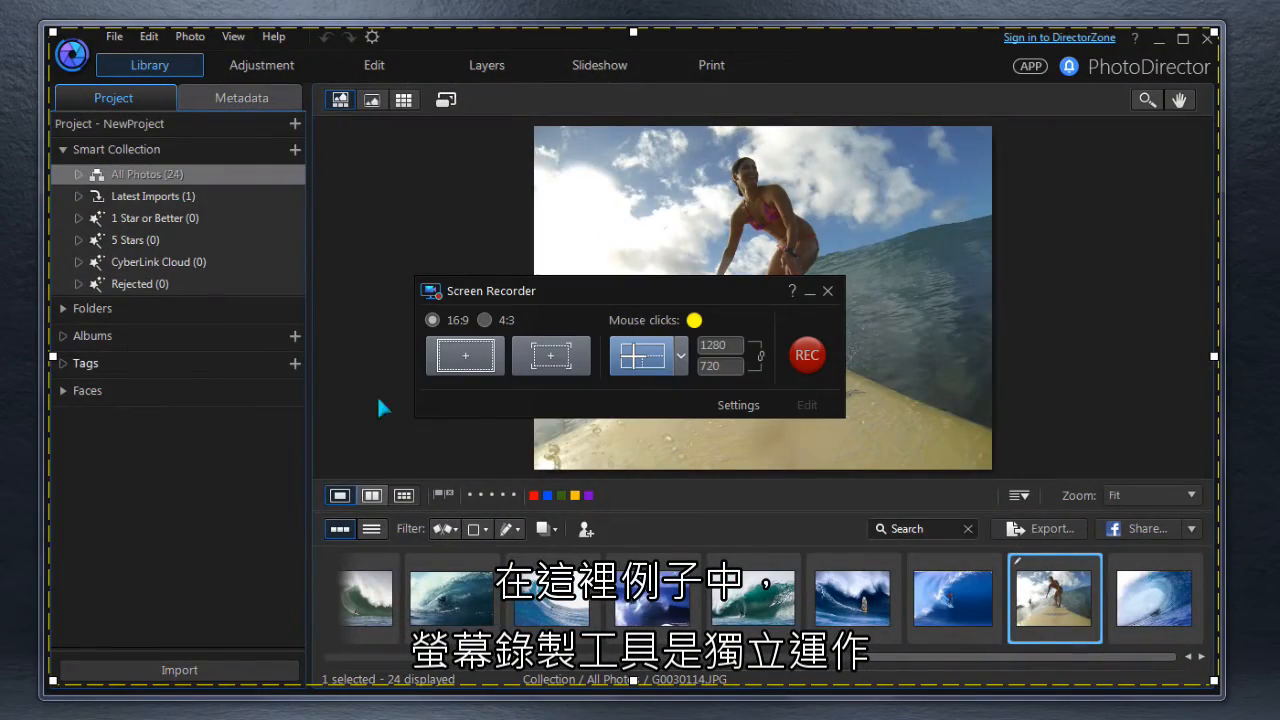
# - Enable Create .mrk file when recording in Advanced settings and accept the warning
pyautogui.click(738, 404)
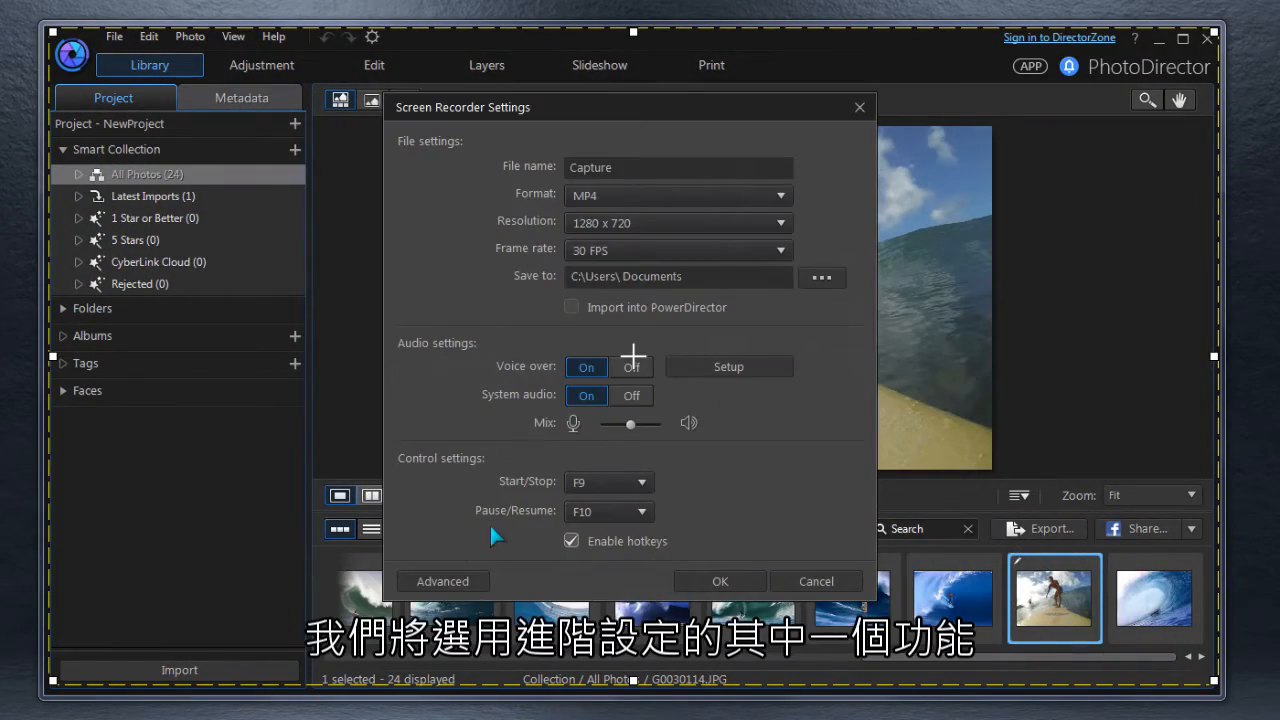
pyautogui.click(442, 580)
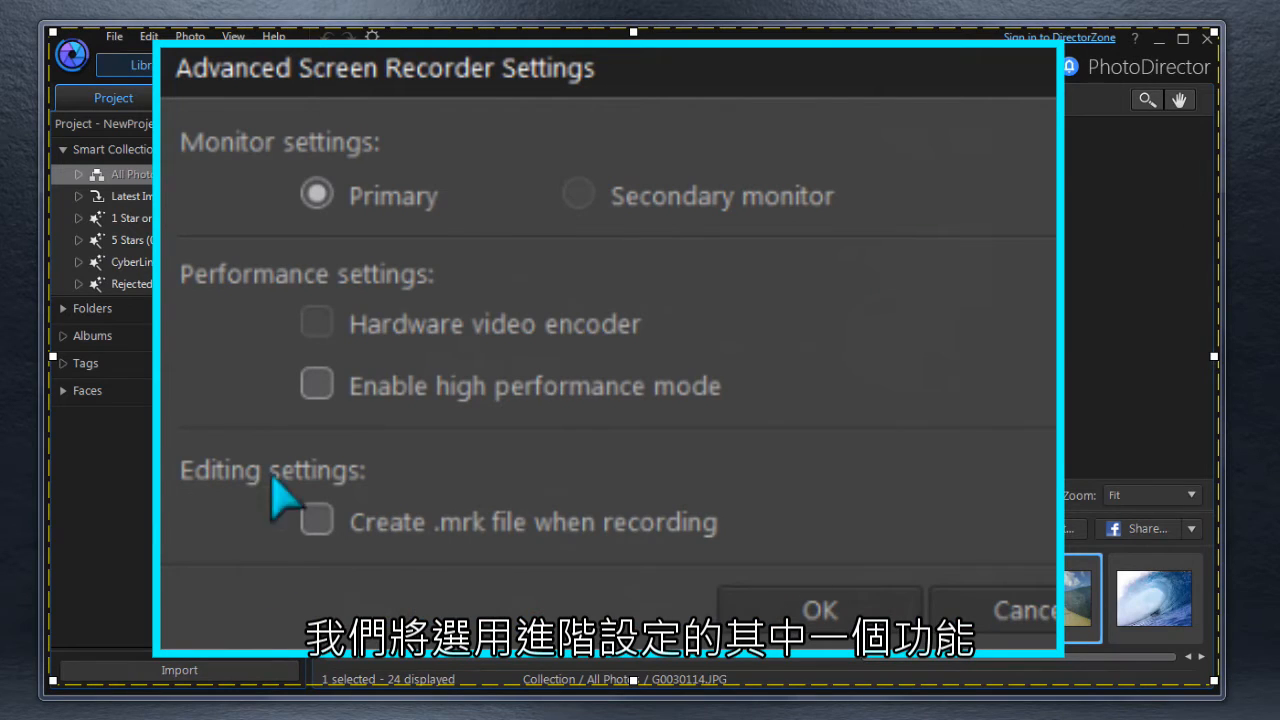
pyautogui.moveTo(616, 216)
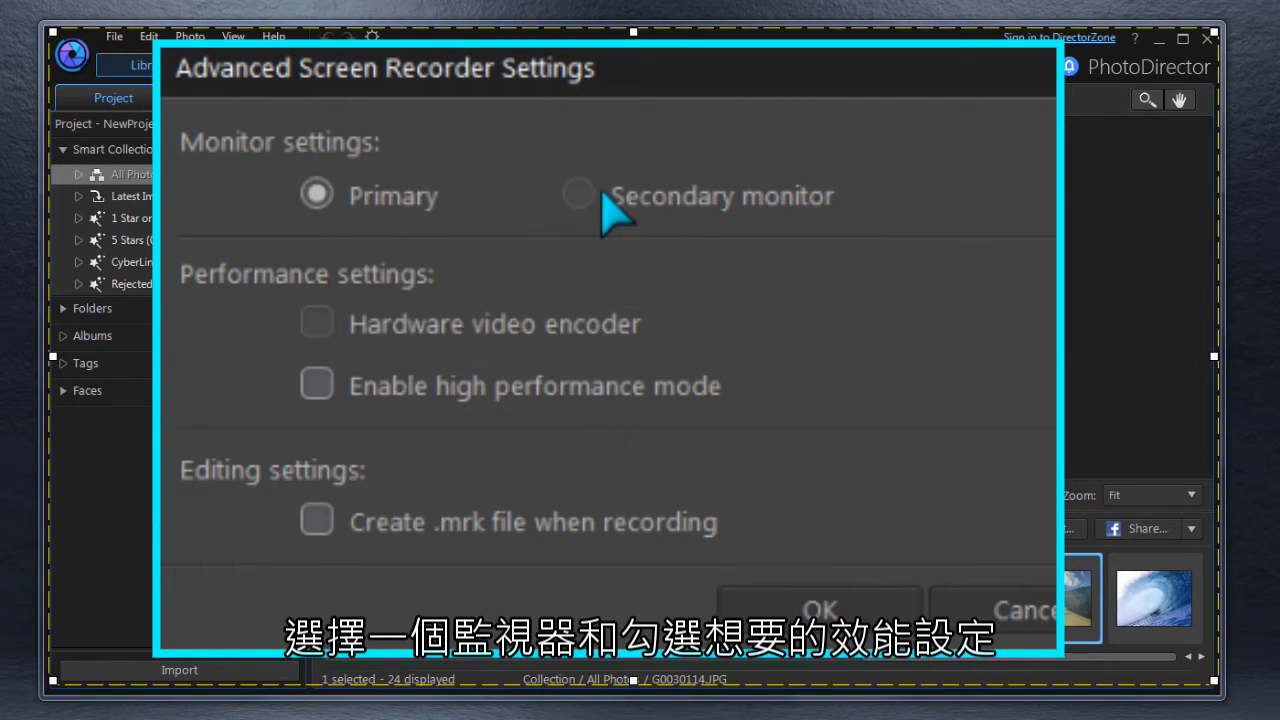
pyautogui.moveTo(660, 344)
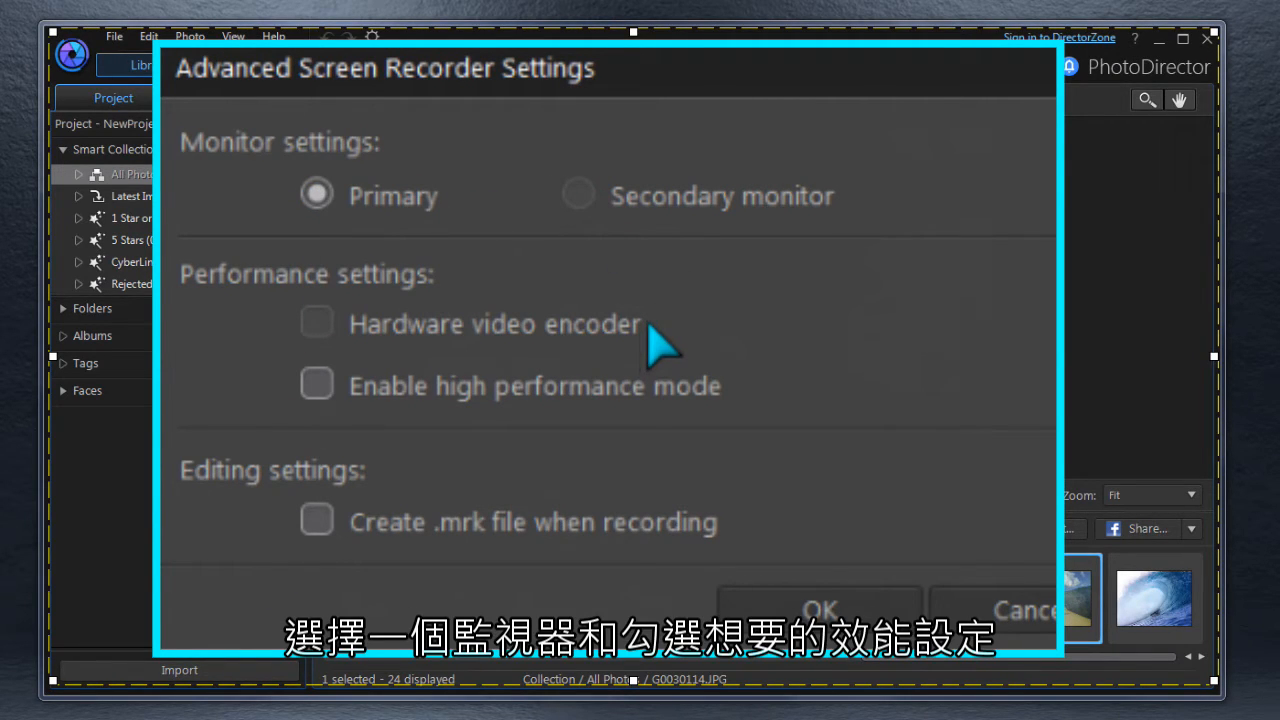
pyautogui.moveTo(624, 410)
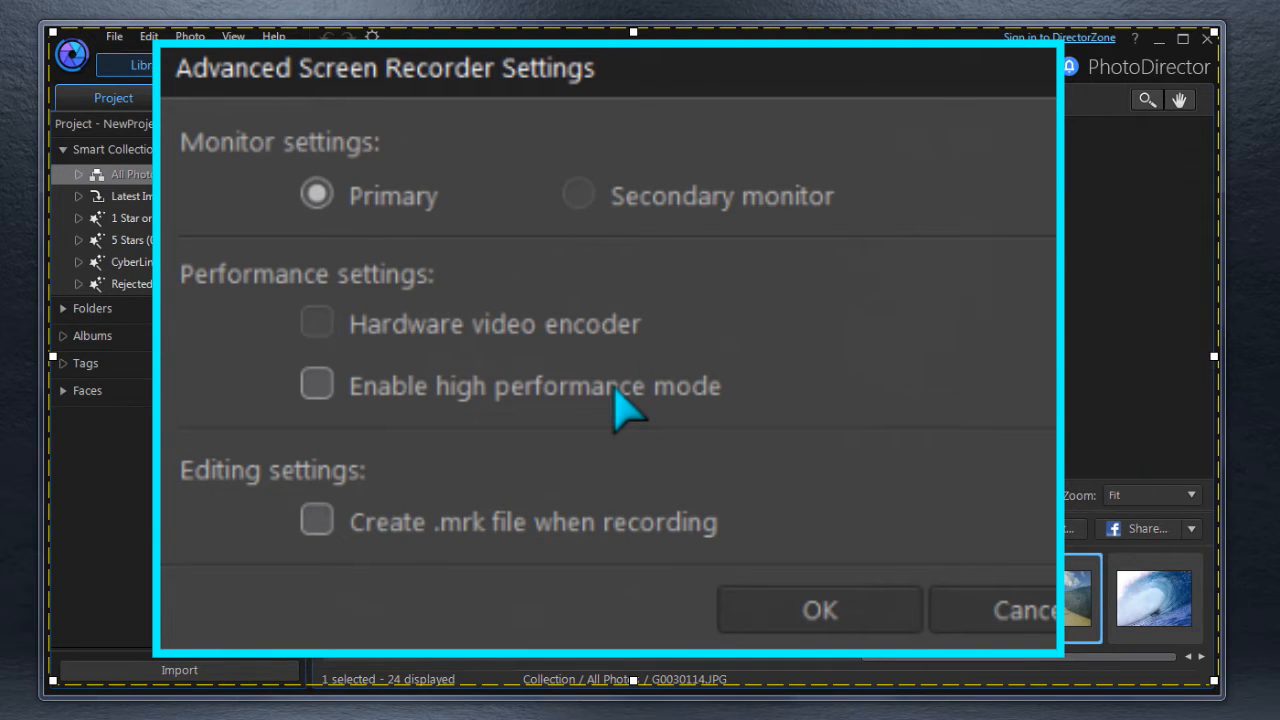
pyautogui.click(316, 520)
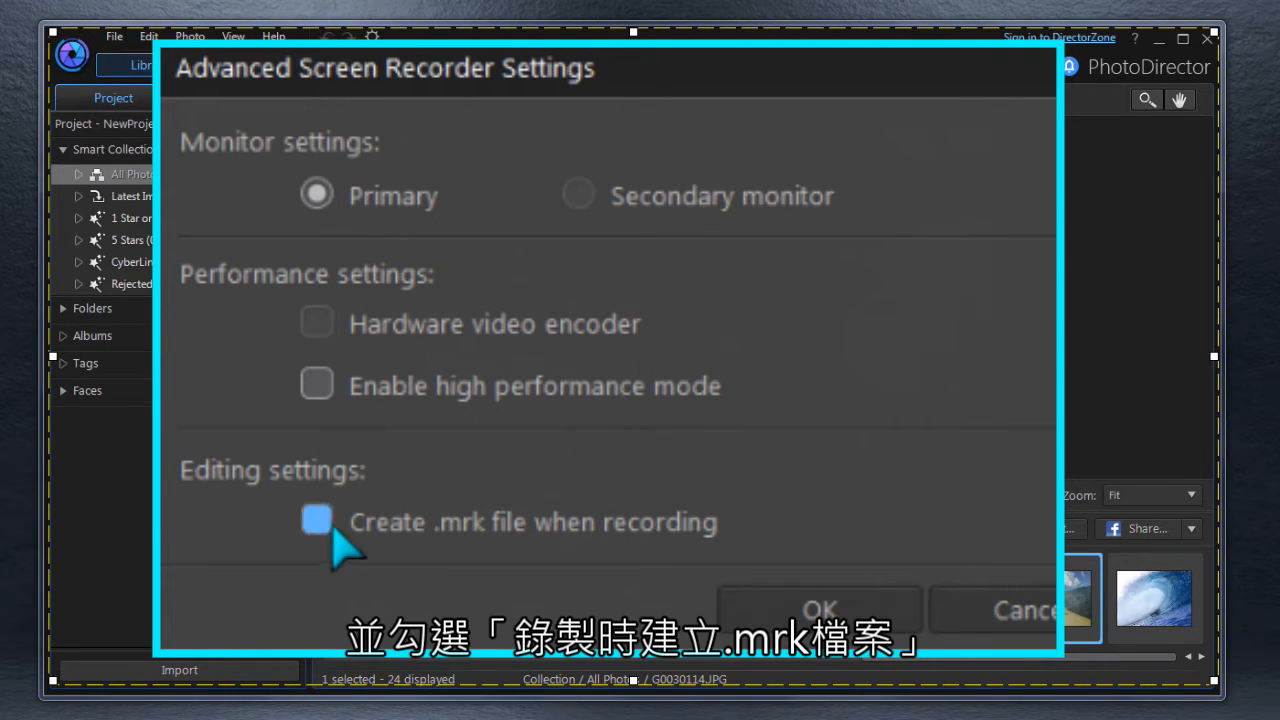
pyautogui.click(316, 520)
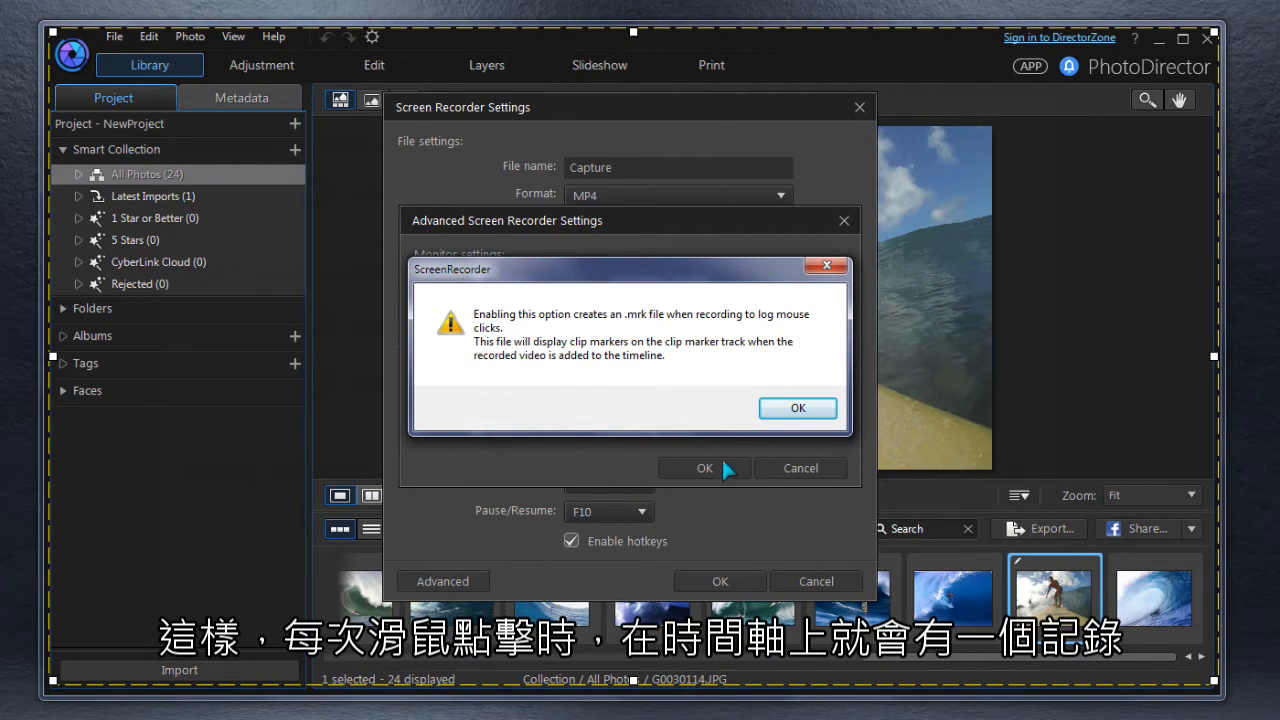
pyautogui.click(796, 408)
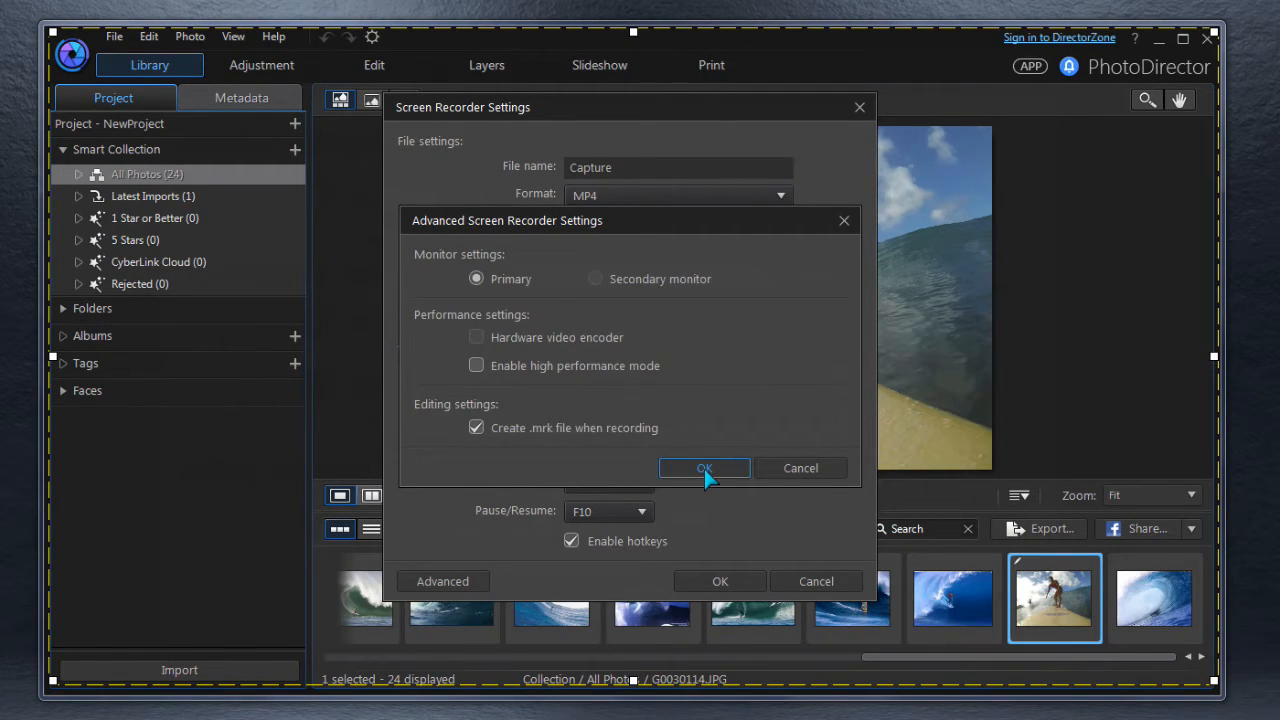
pyautogui.click(704, 468)
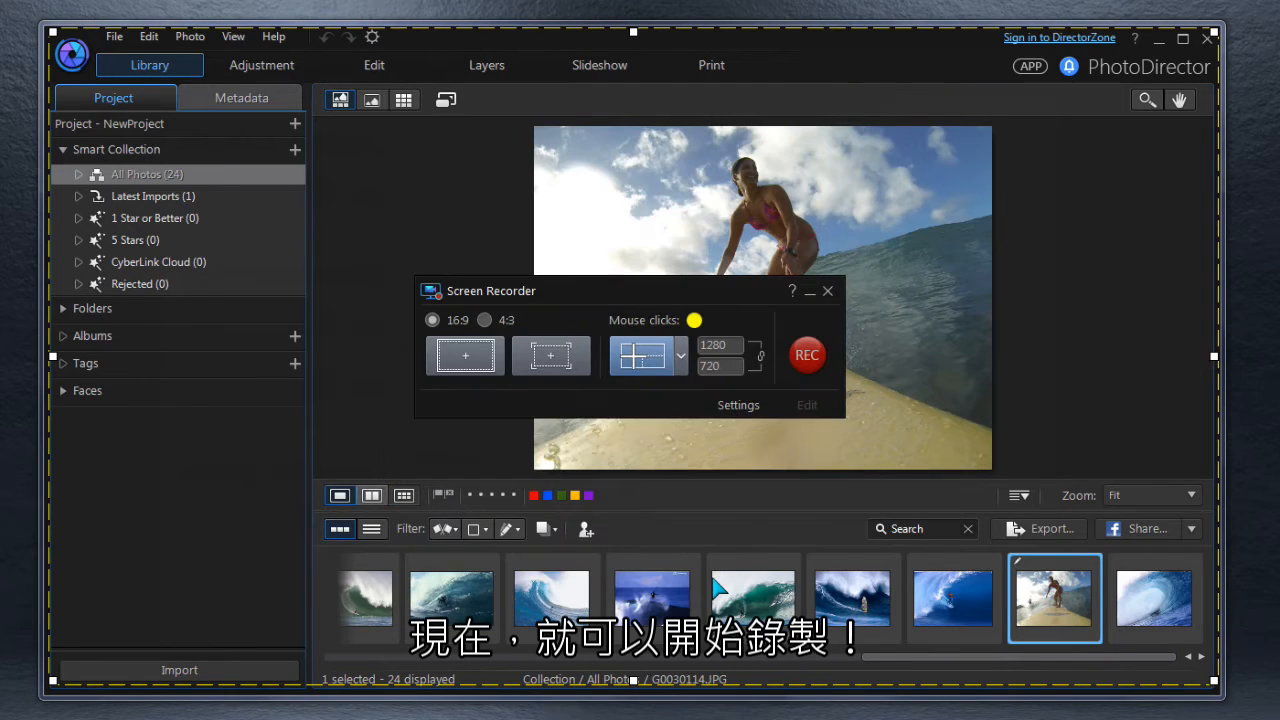
pyautogui.moveTo(808, 356)
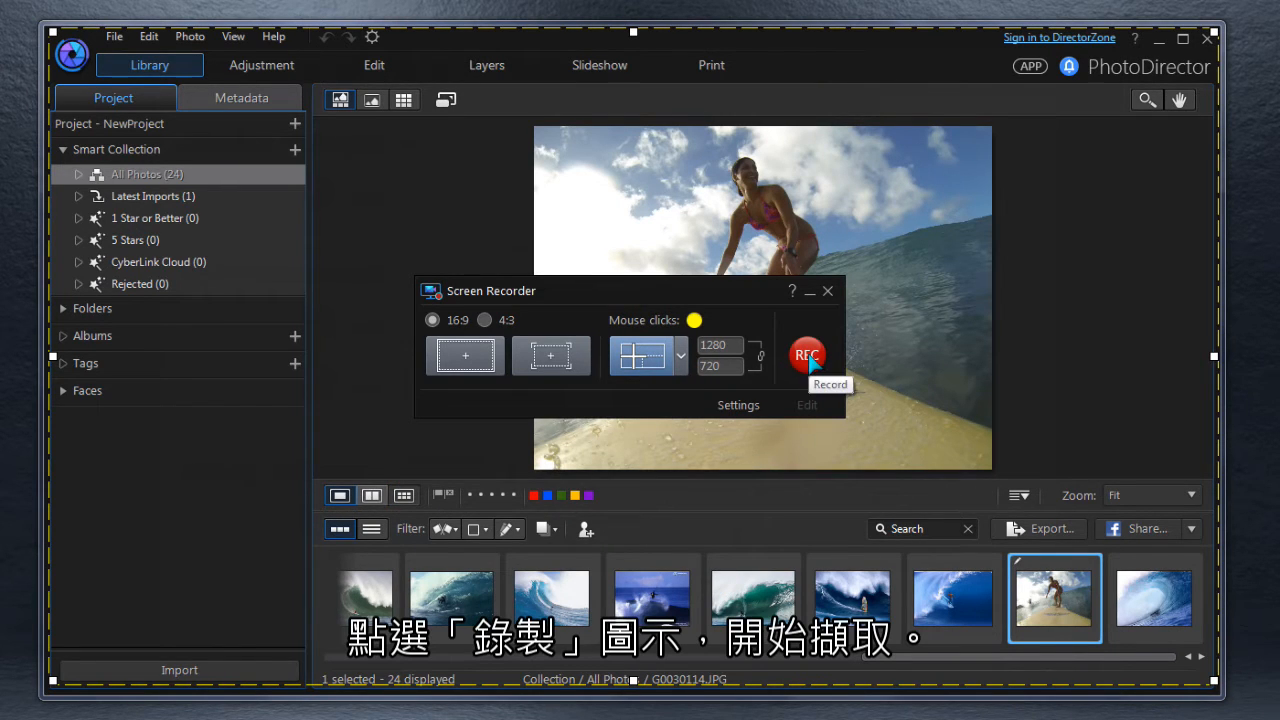
# - Start capturing, then choose the Crop tool on the surfer photo in the Adjustment workspace
pyautogui.click(808, 356)
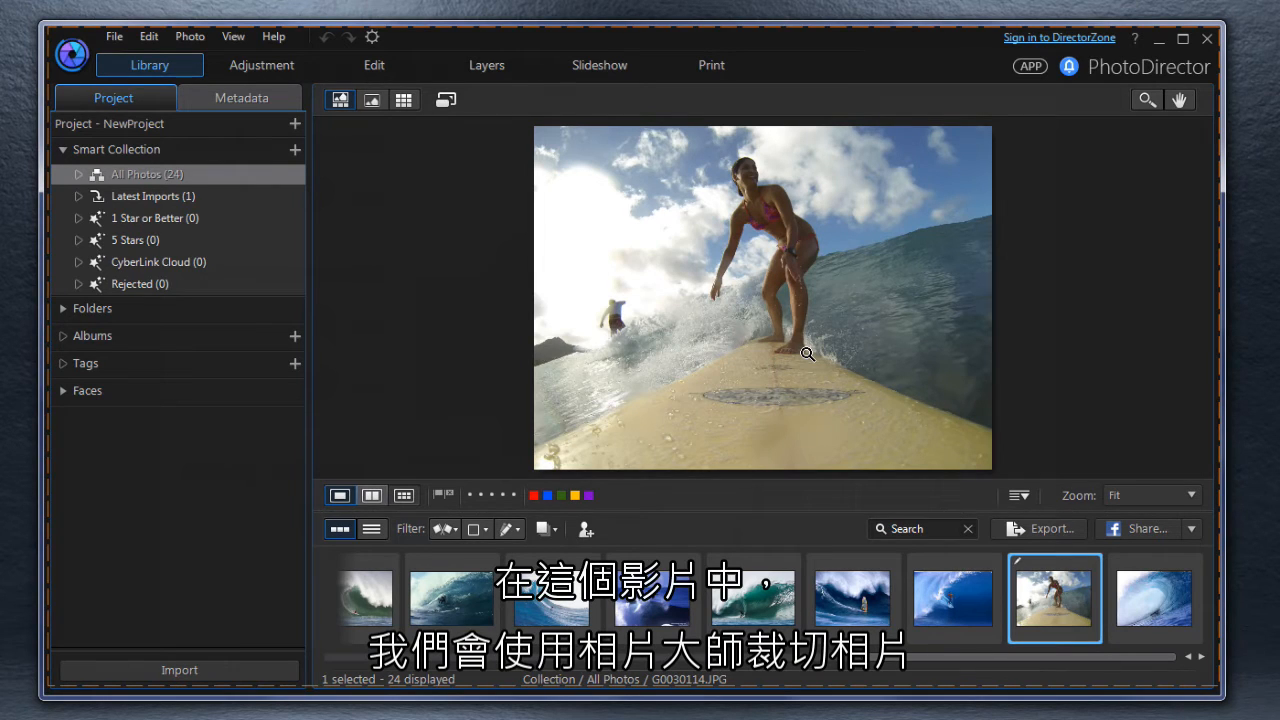
pyautogui.click(262, 64)
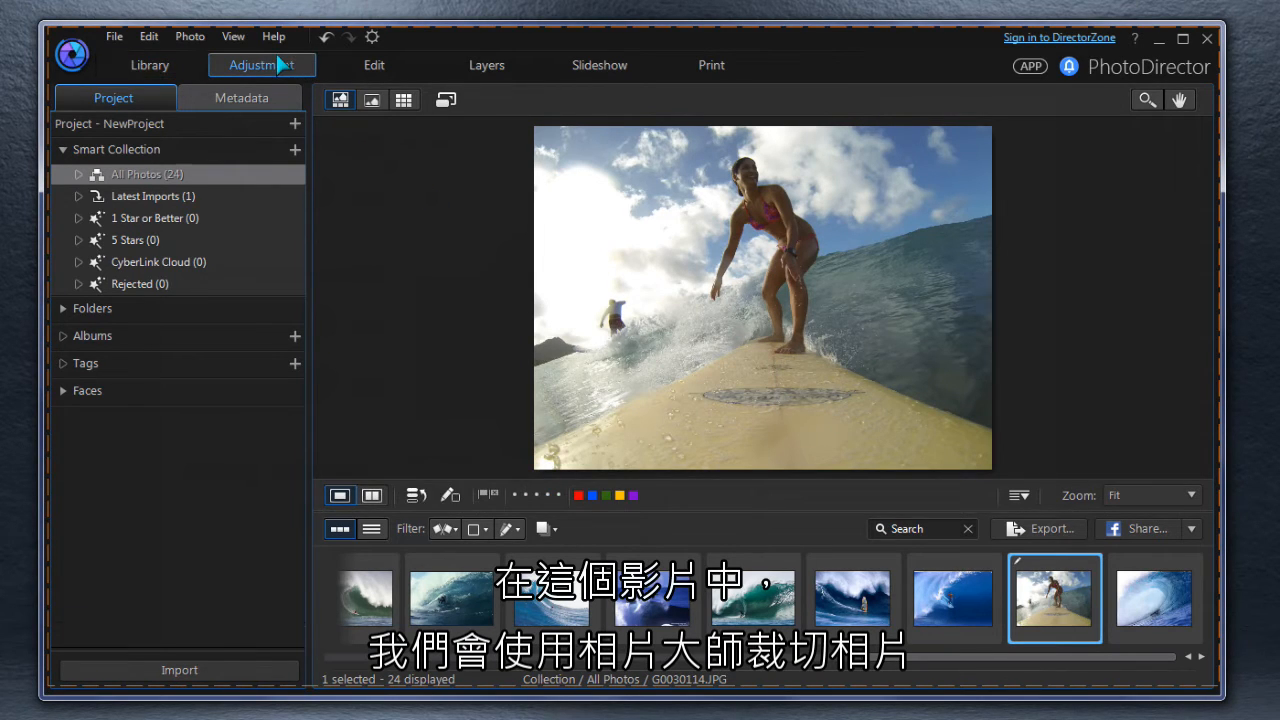
pyautogui.click(262, 64)
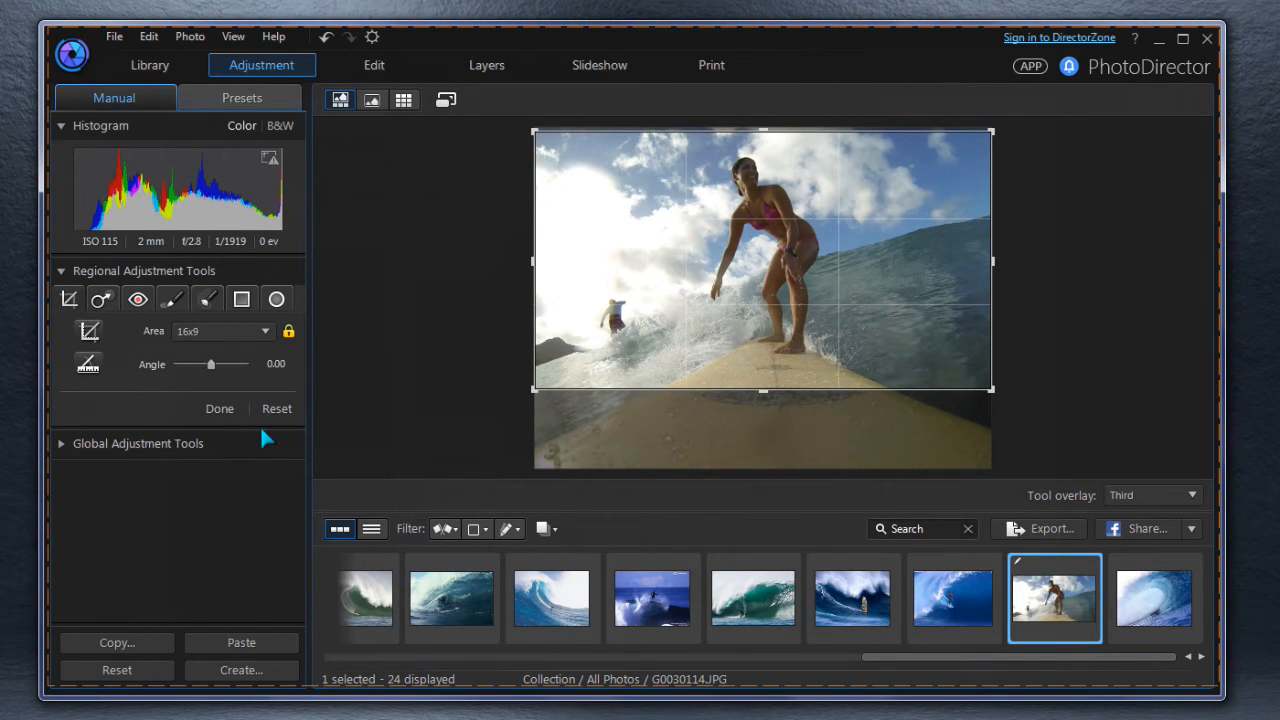
pyautogui.click(220, 408)
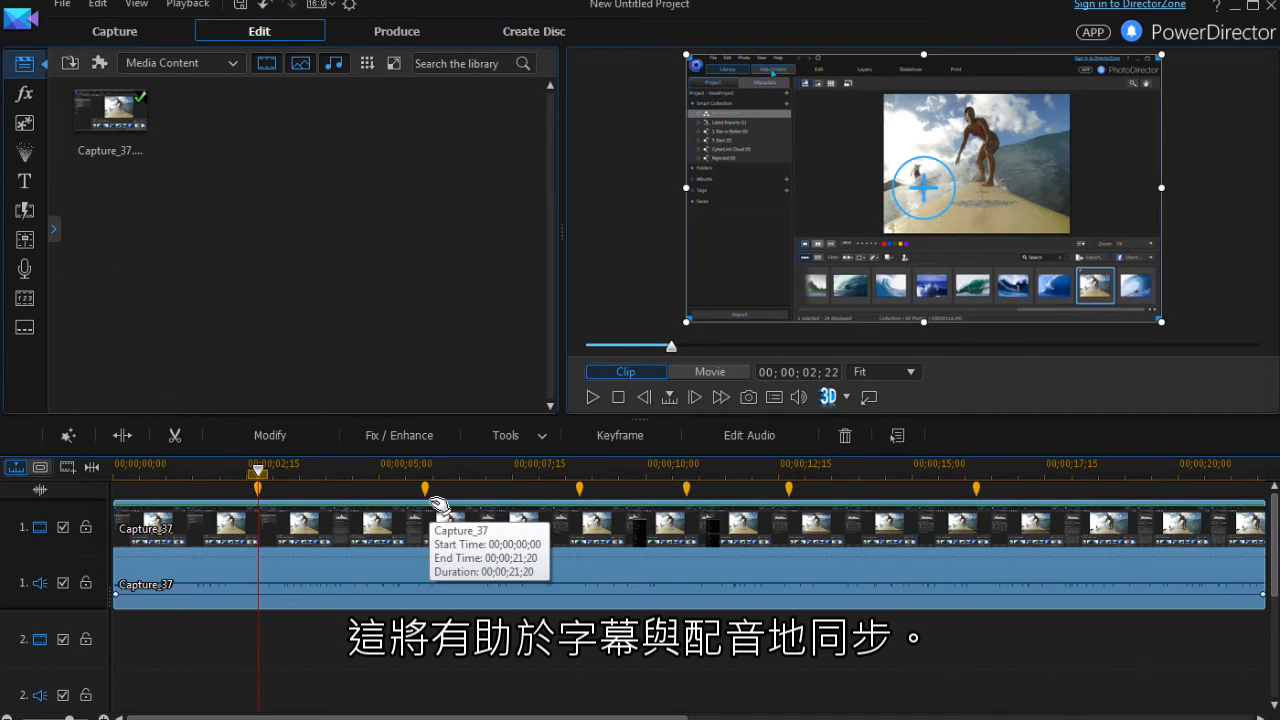
# - Select a caption clip on track 2 and move the playhead to a click marker above it
pyautogui.click(424, 464)
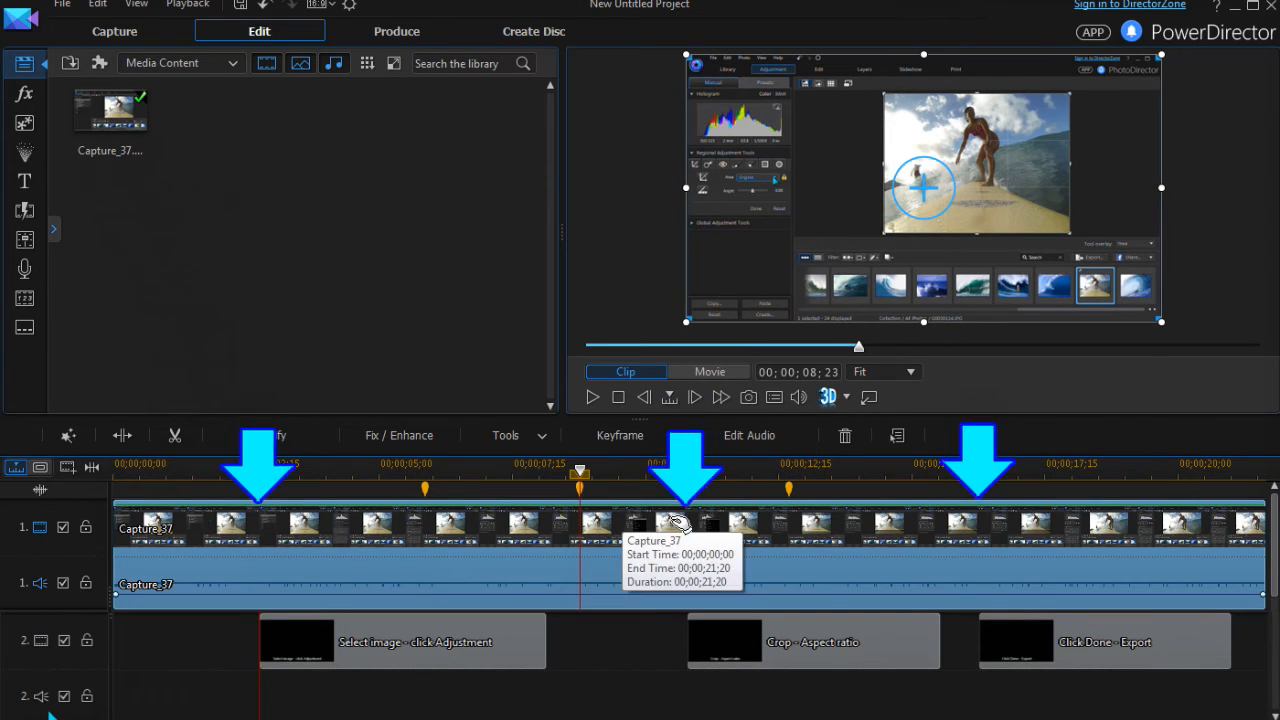
pyautogui.click(776, 178)
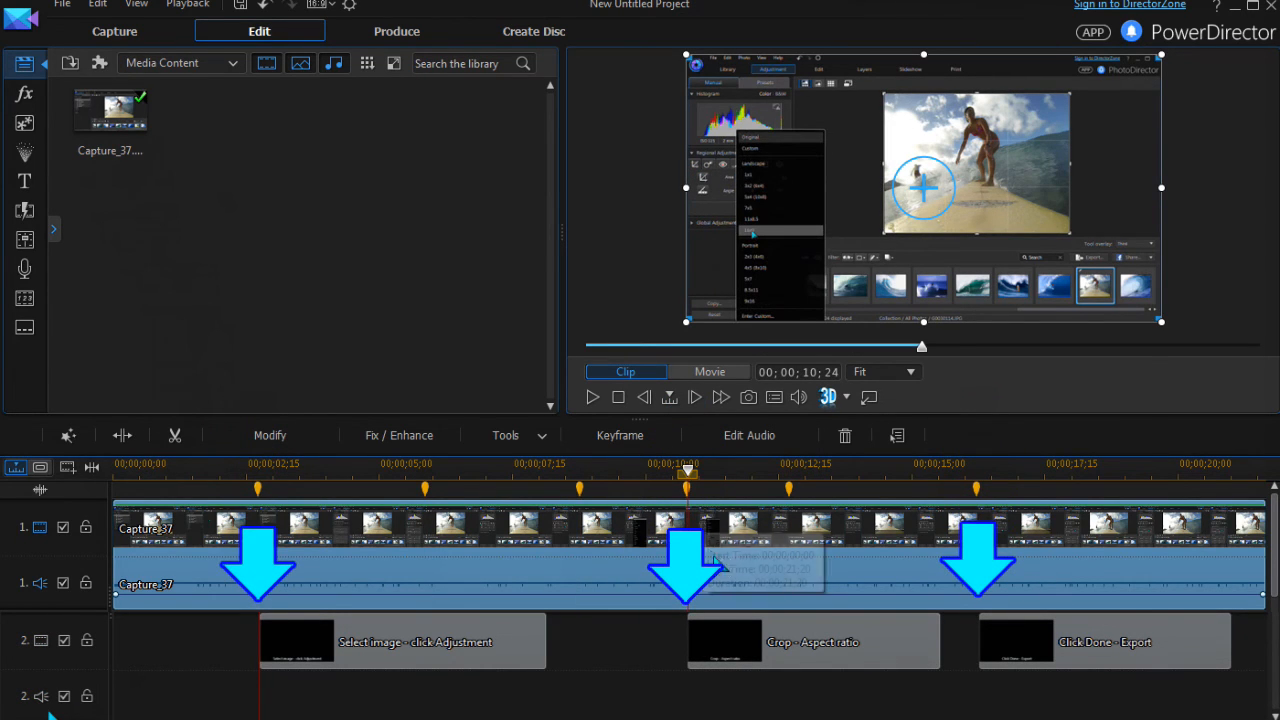